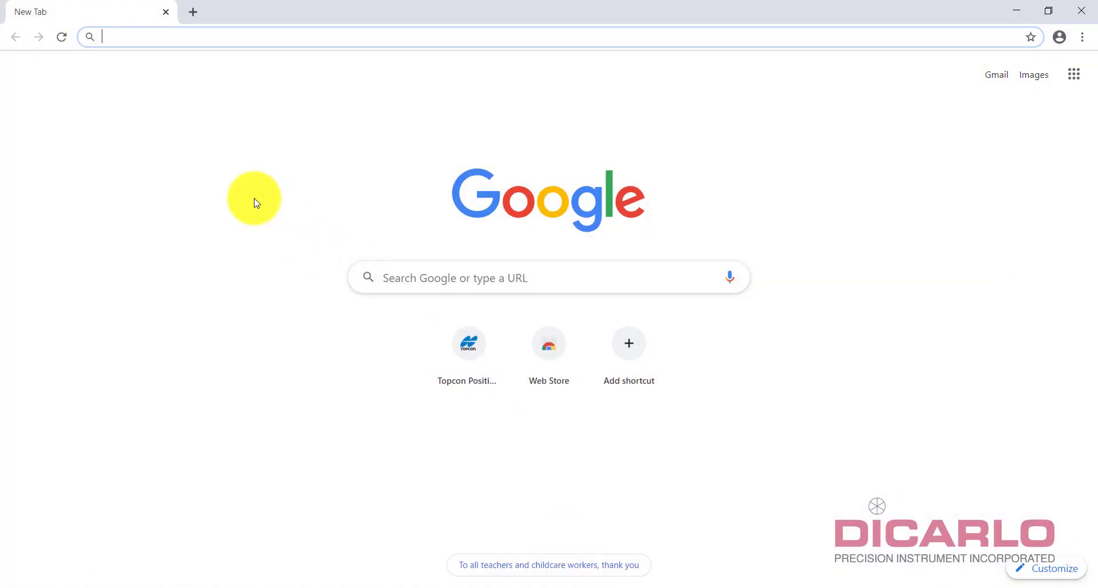
Step: Load the Focus scanner's web interface at 192.168.43.1 in Chrome
{"action": "type", "text": "192.168.43.1"}
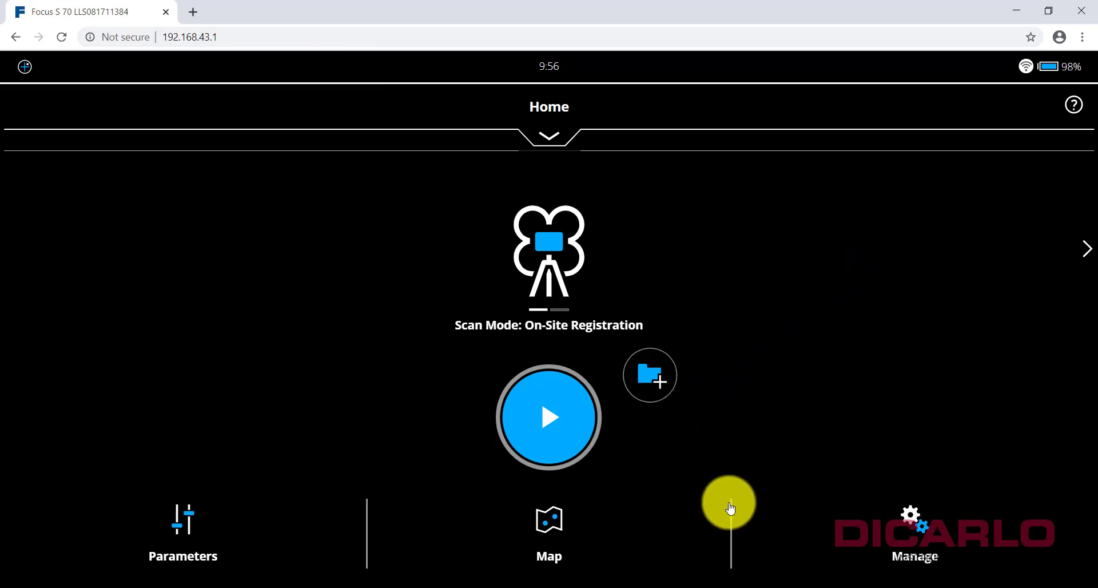
Step: Go to Manage and show the Projects/Clusters list with House and its clusters
{"action": "left_click", "coordinate": [912, 532]}
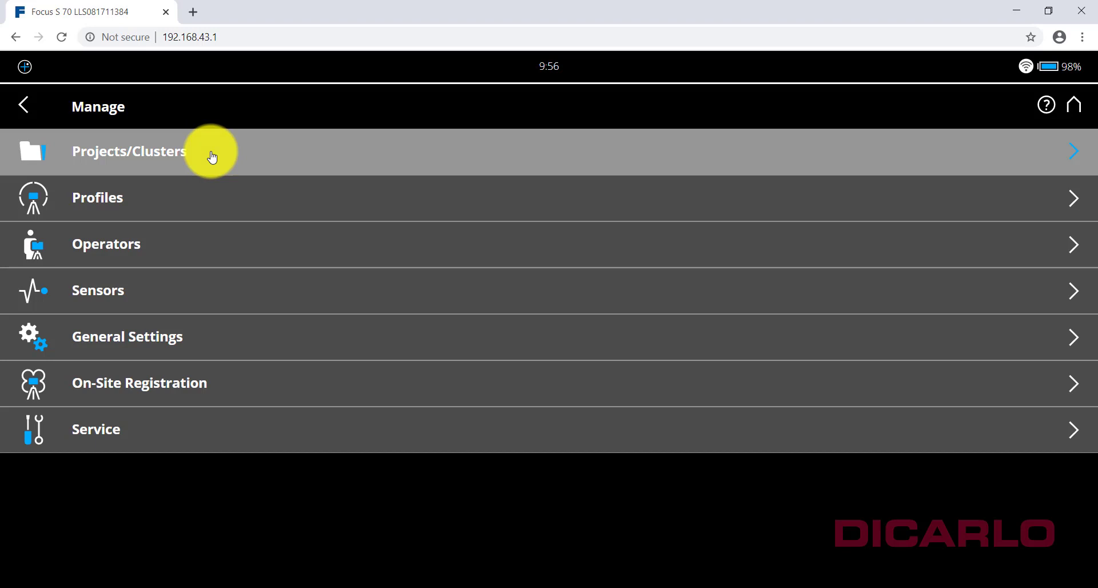
{"action": "left_click", "coordinate": [129, 151]}
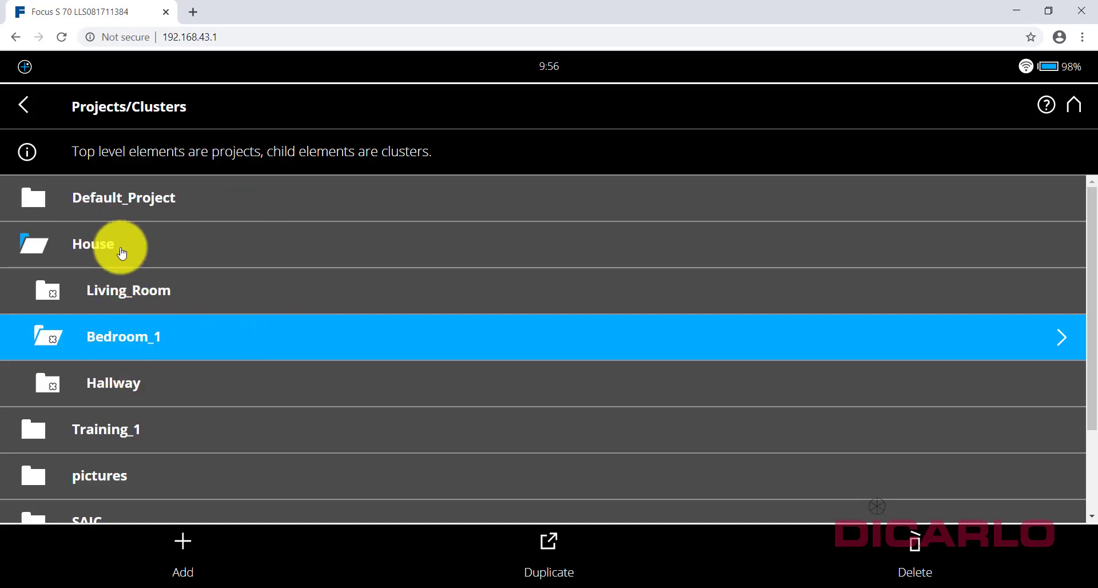
{"action": "left_click", "coordinate": [92, 243]}
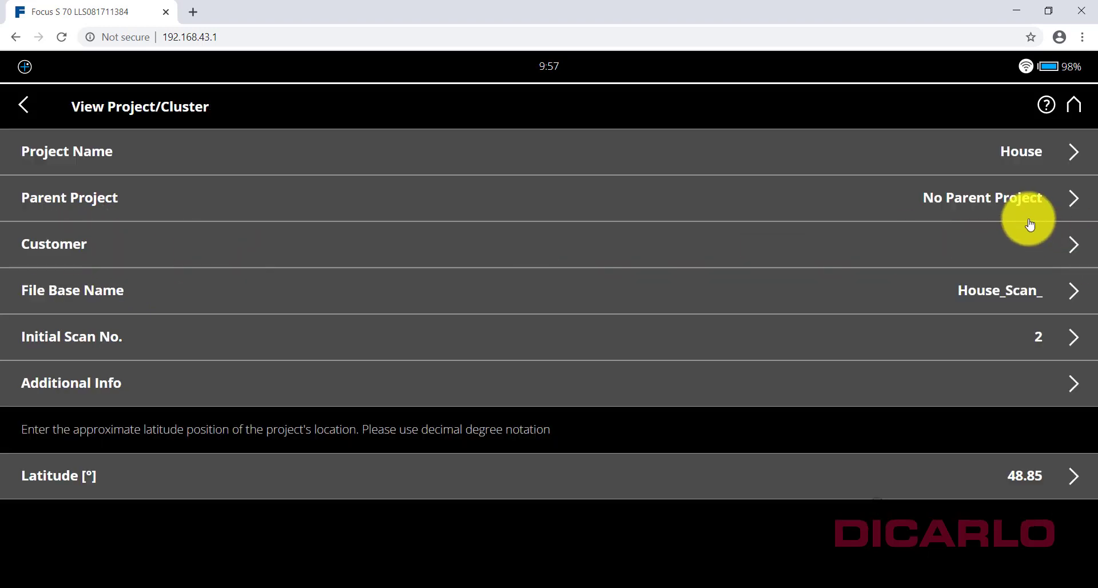
{"action": "mouse_move", "coordinate": [1072, 185]}
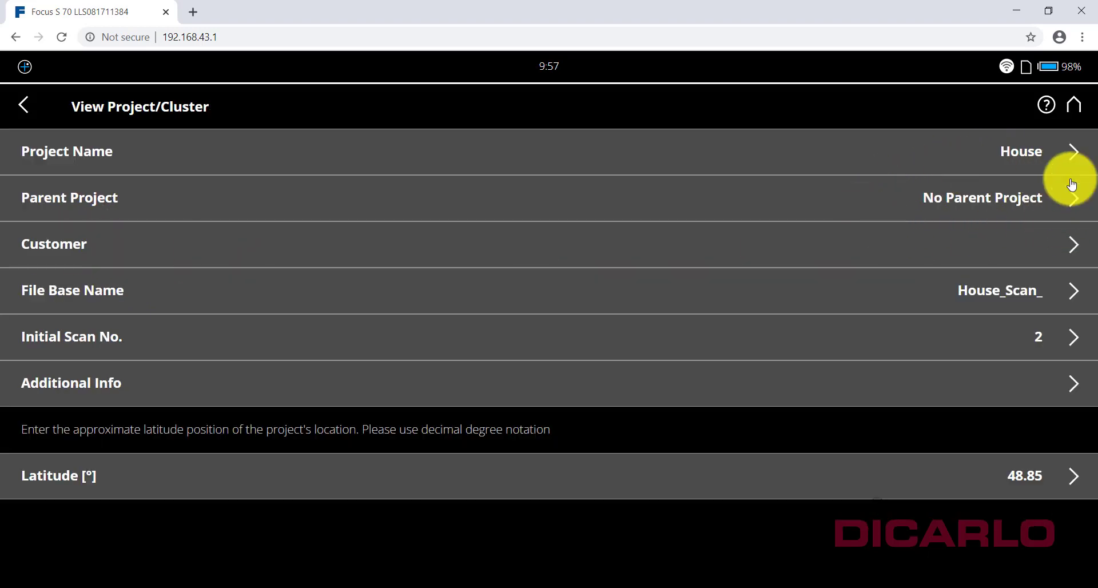
{"action": "left_click", "coordinate": [23, 105]}
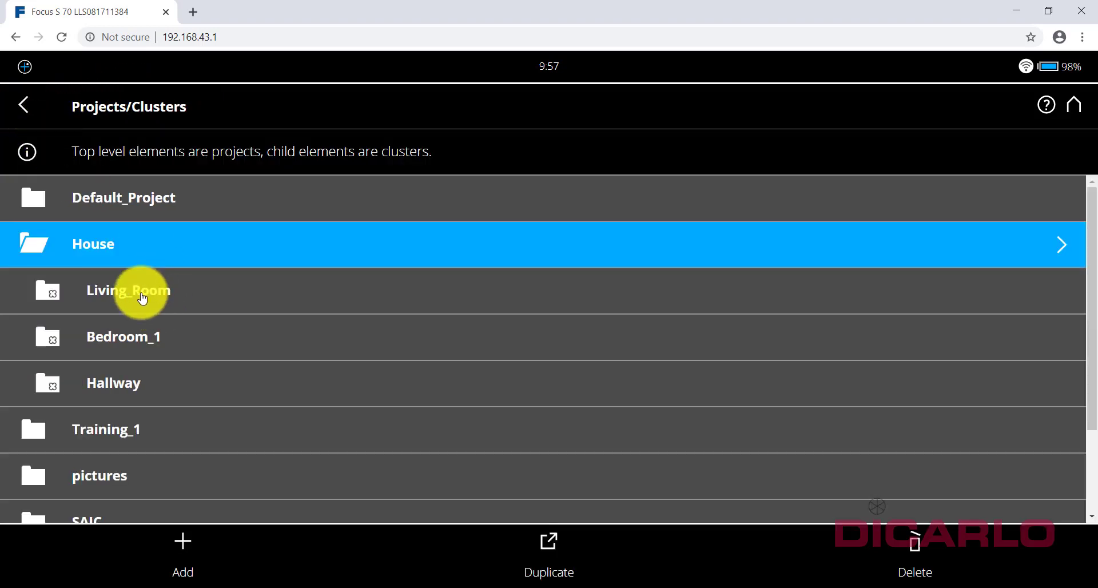
{"action": "left_click", "coordinate": [128, 289]}
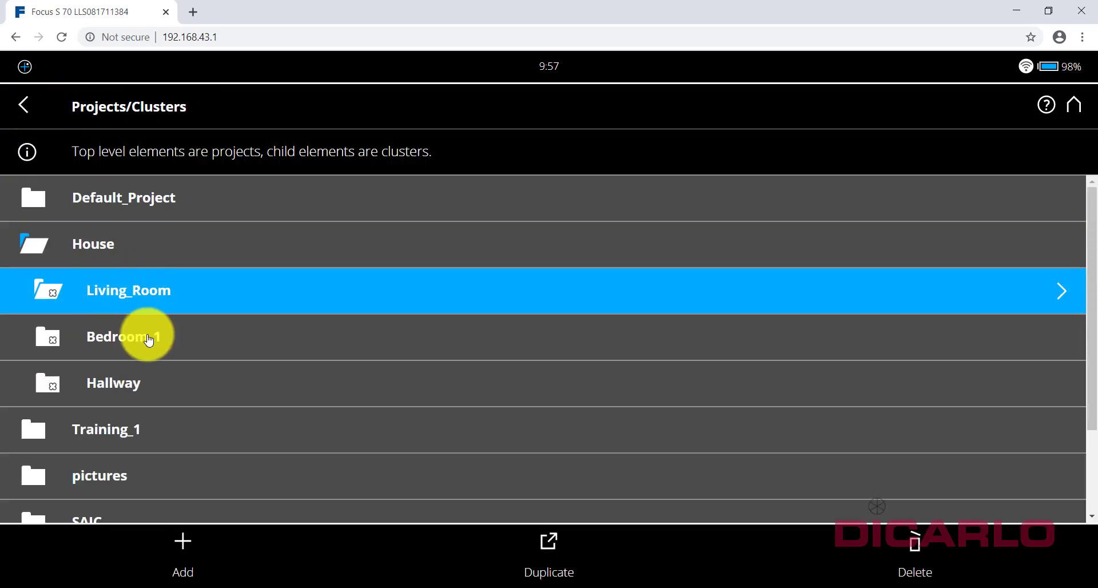
{"action": "left_click", "coordinate": [113, 382]}
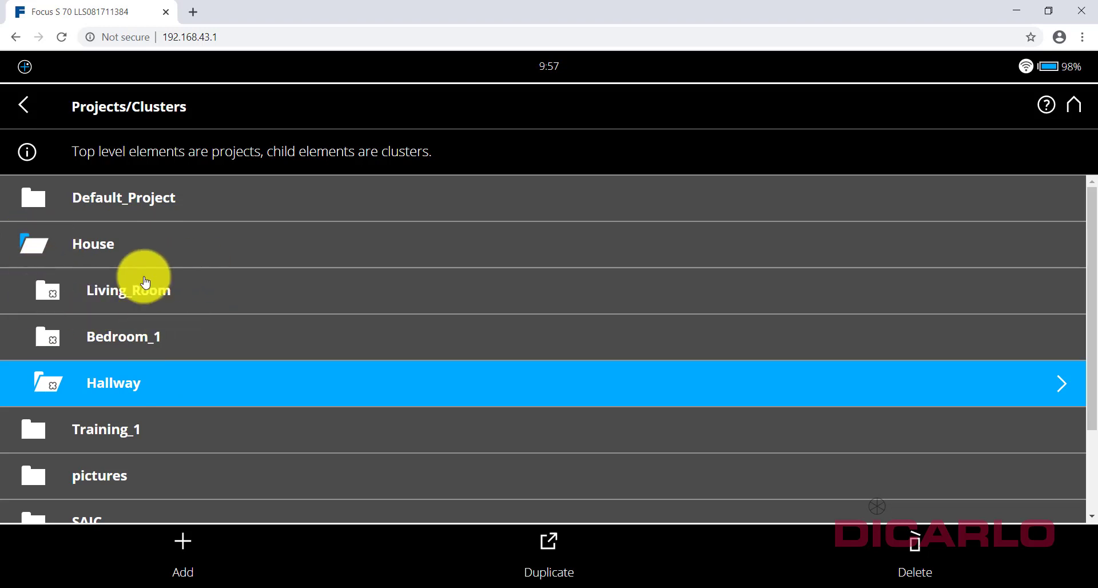
{"action": "left_click", "coordinate": [128, 290]}
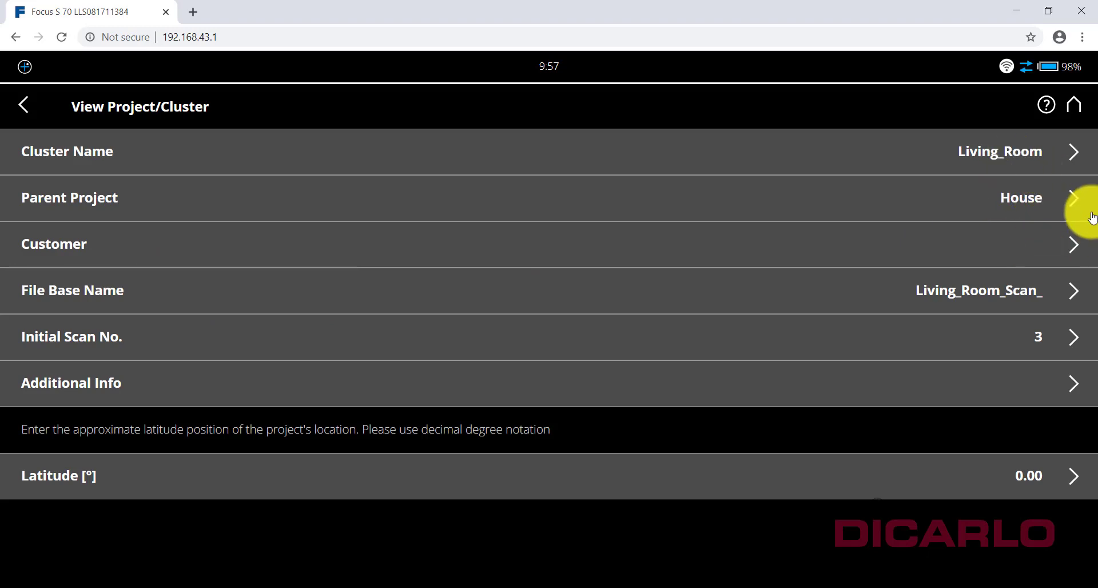
{"action": "left_click", "coordinate": [22, 105]}
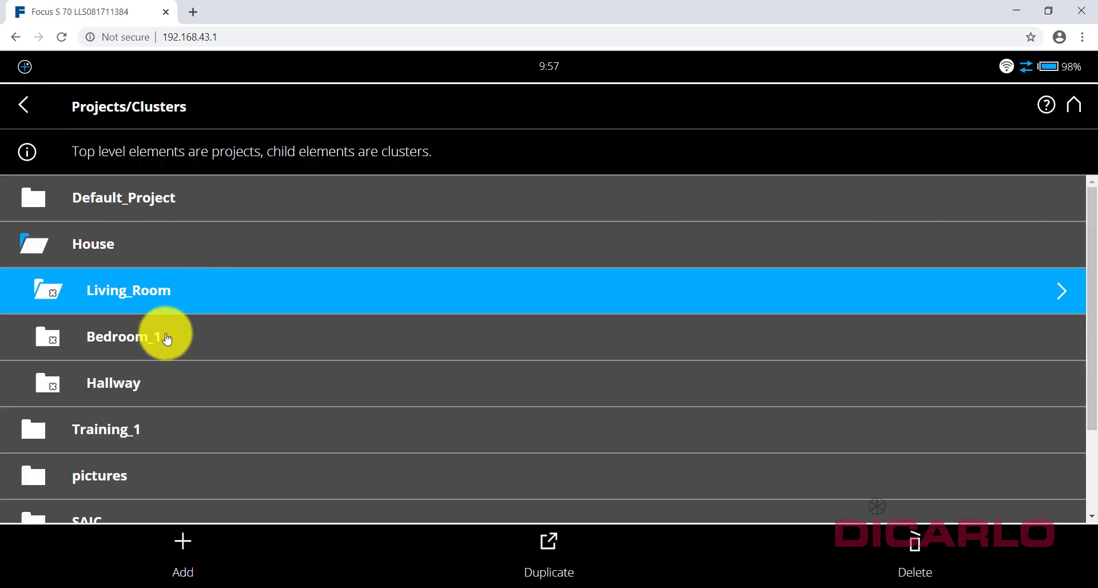
{"action": "left_click", "coordinate": [126, 336]}
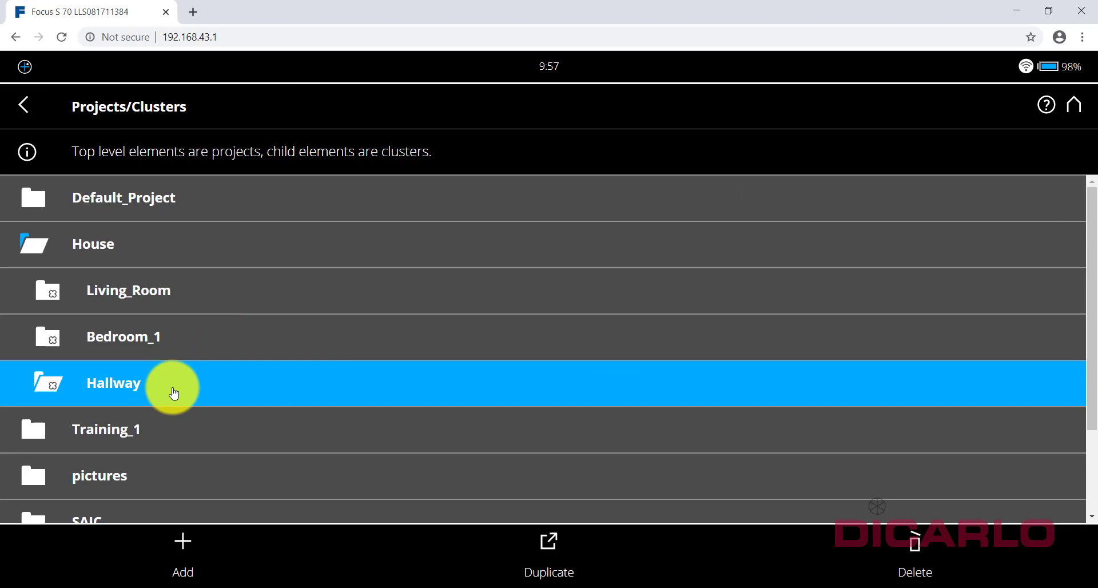
{"action": "left_click", "coordinate": [175, 383]}
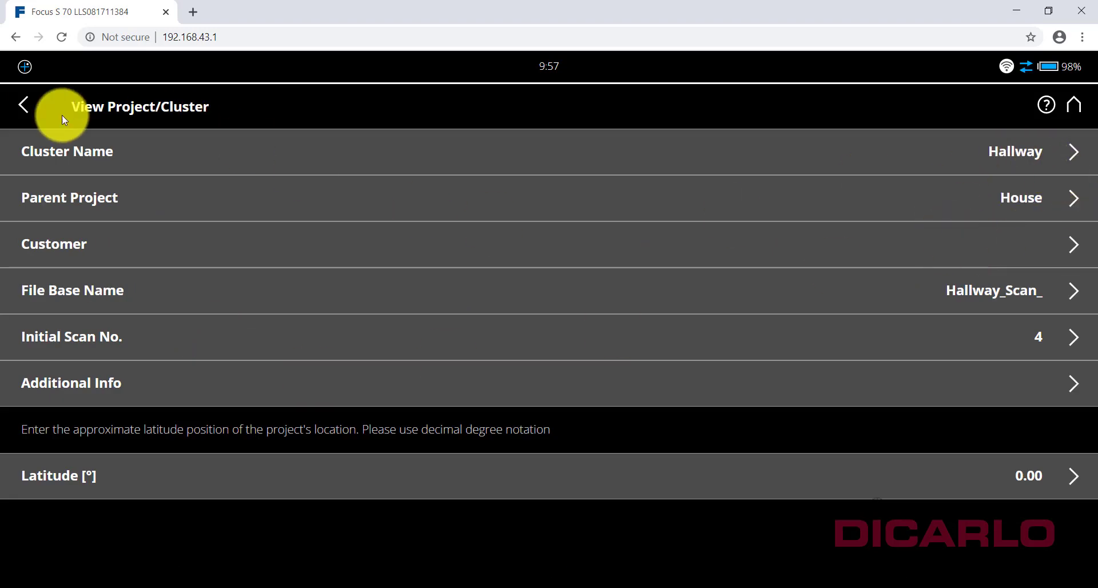
{"action": "left_click", "coordinate": [23, 106]}
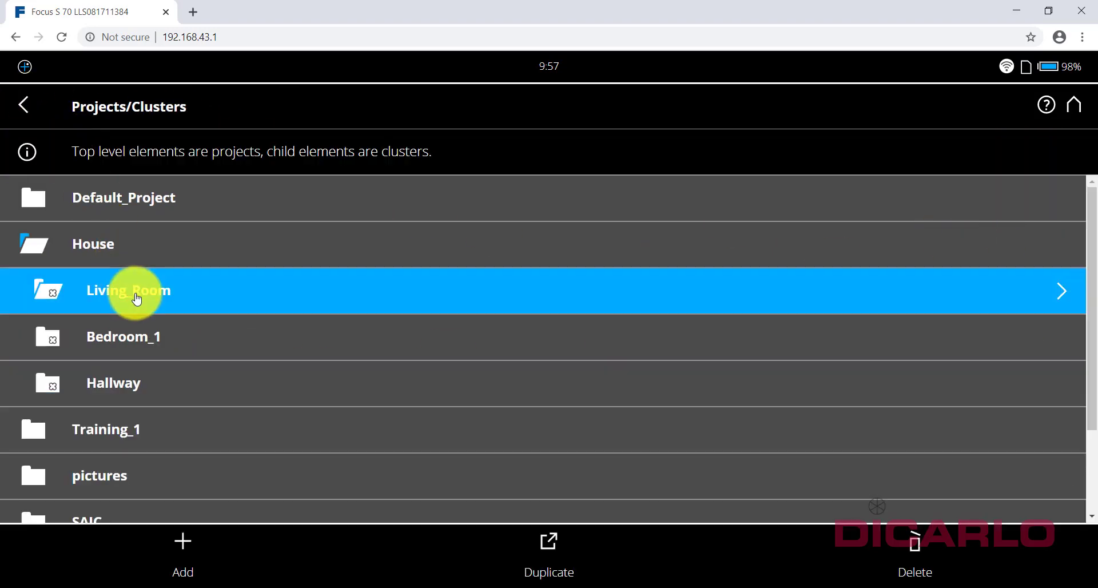
{"action": "mouse_move", "coordinate": [292, 318]}
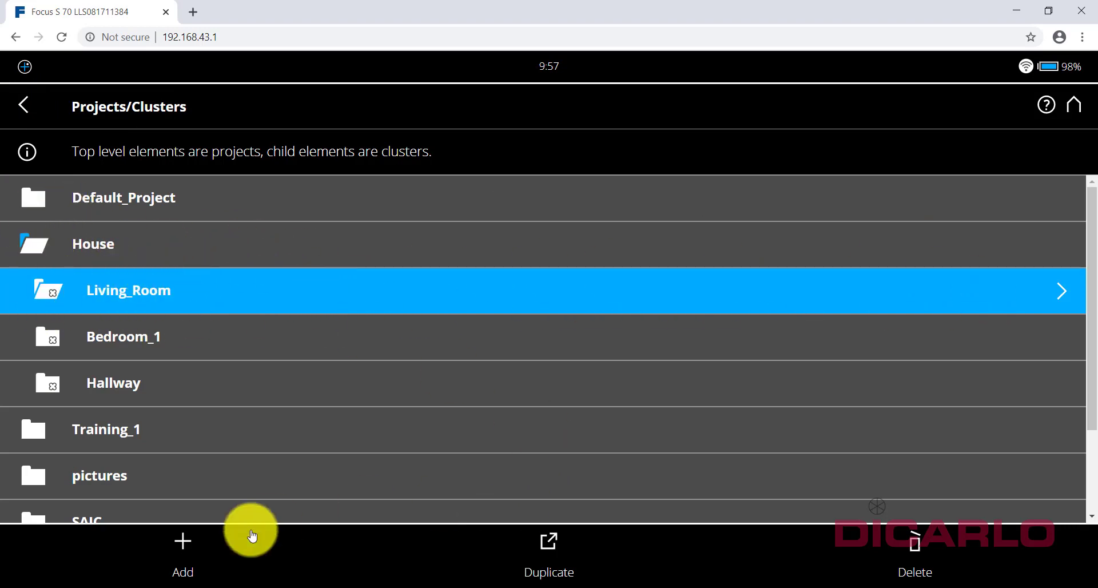
{"action": "mouse_move", "coordinate": [77, 348]}
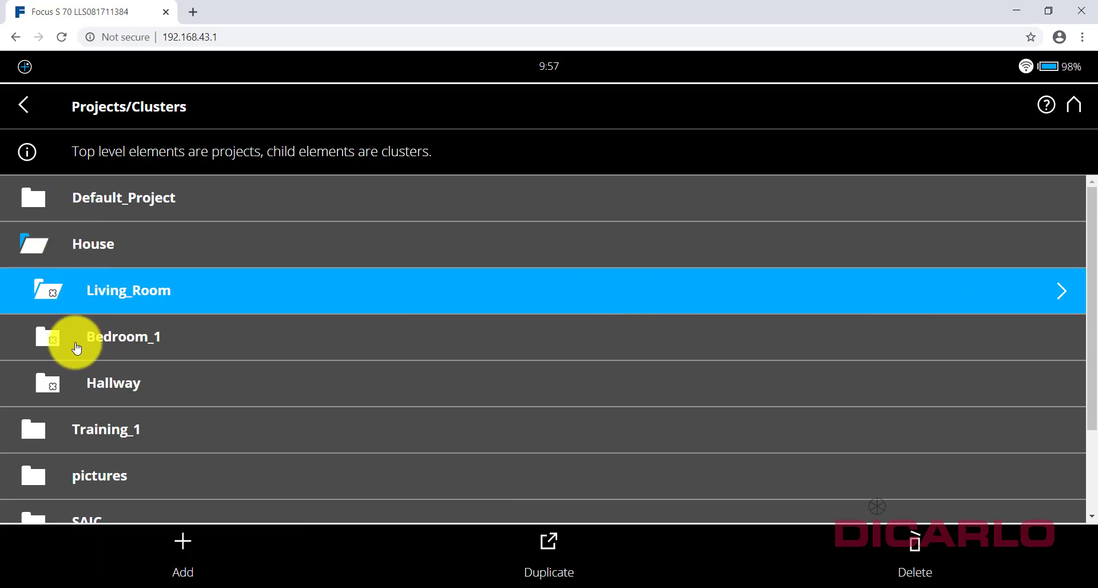
{"action": "mouse_move", "coordinate": [132, 300]}
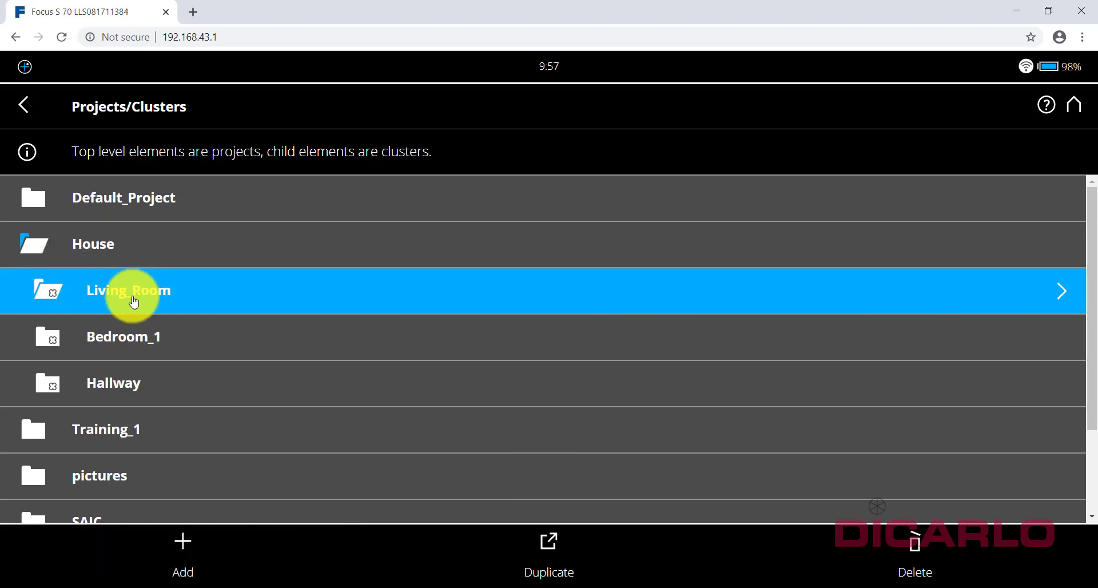
{"action": "mouse_move", "coordinate": [158, 280]}
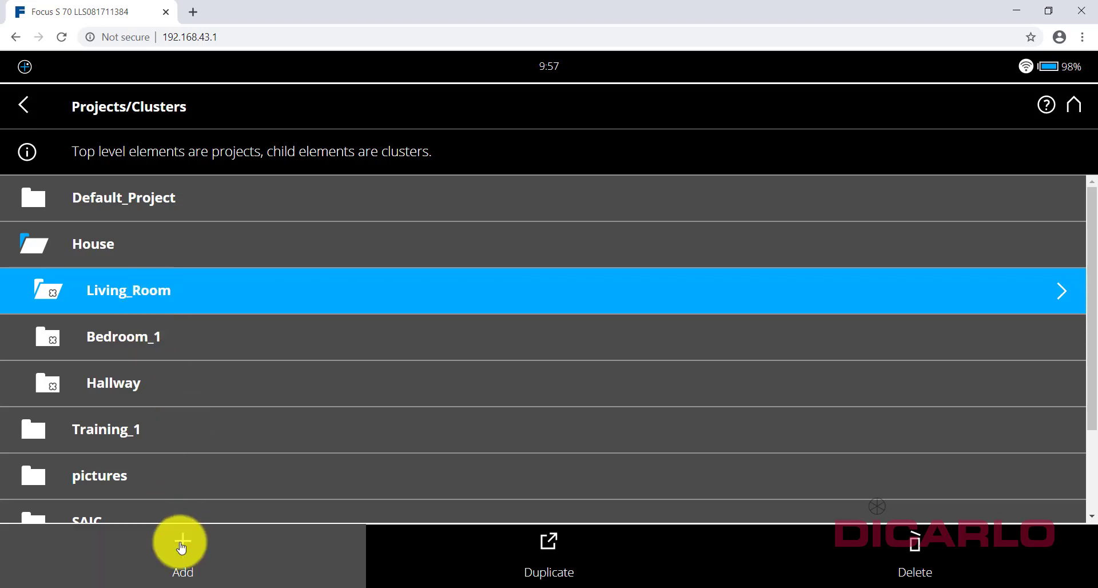
Step: Add a Kitchenette cluster under Living_Room with file base name Kitchenette_Scan_
{"action": "left_click", "coordinate": [182, 549]}
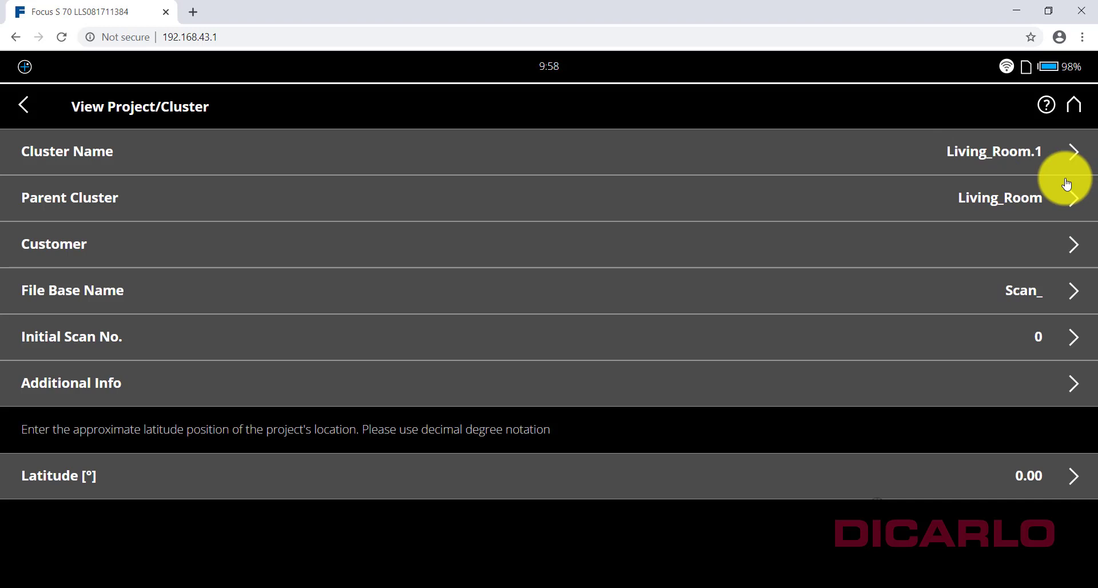
{"action": "left_click", "coordinate": [993, 151]}
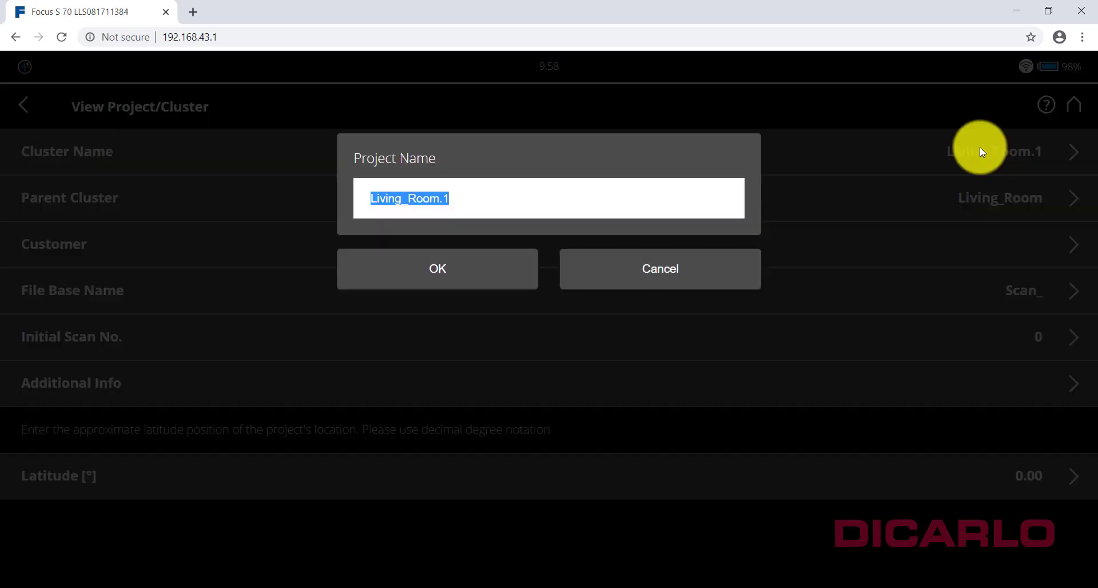
{"action": "type", "text": "Kitchenette"}
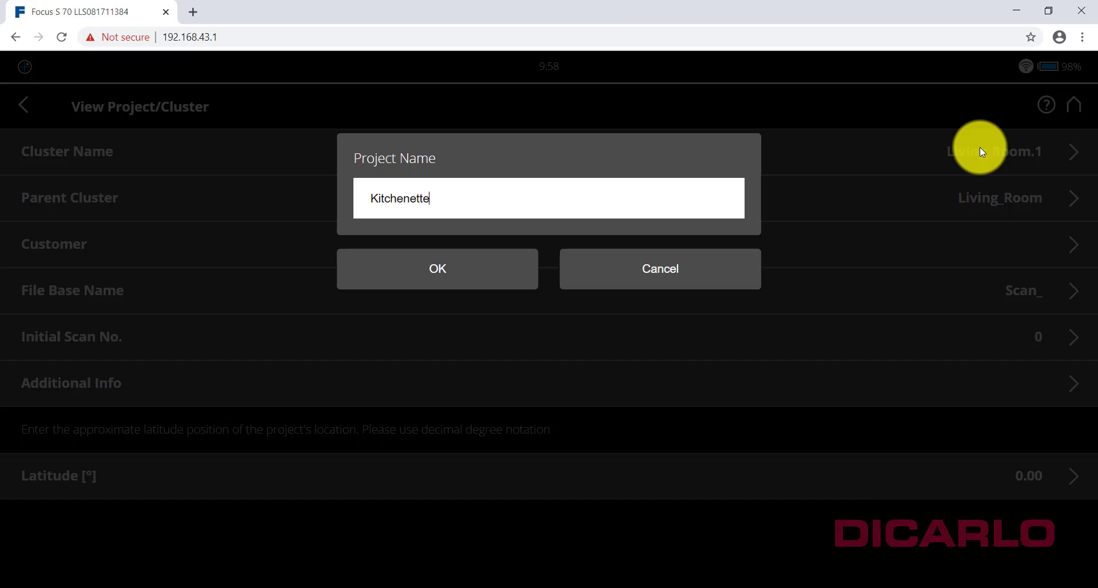
{"action": "left_click", "coordinate": [437, 269]}
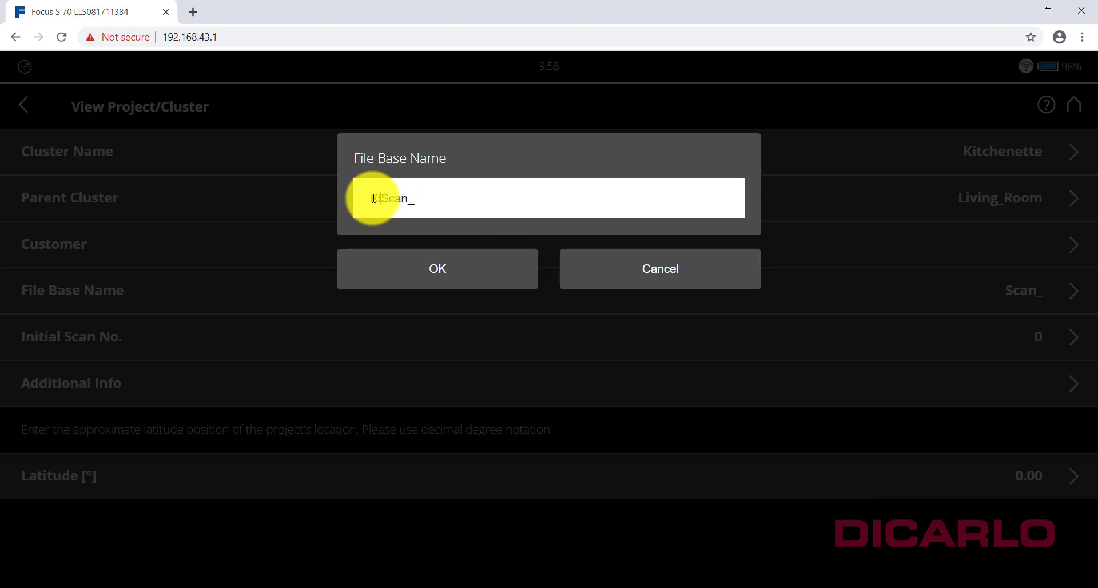
{"action": "type", "text": "Kitchenett"}
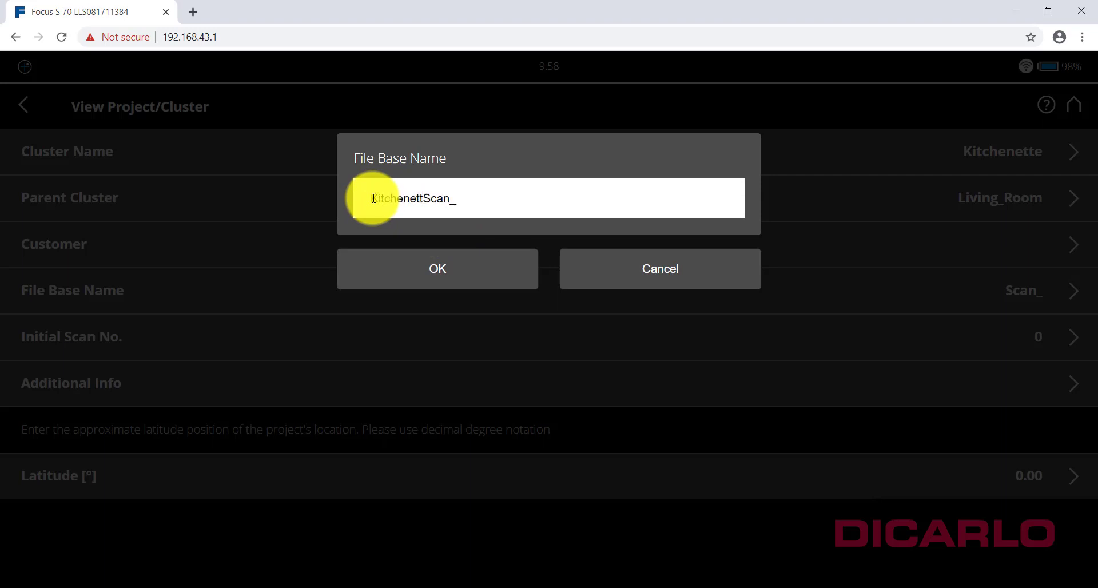
{"action": "left_click", "coordinate": [658, 269]}
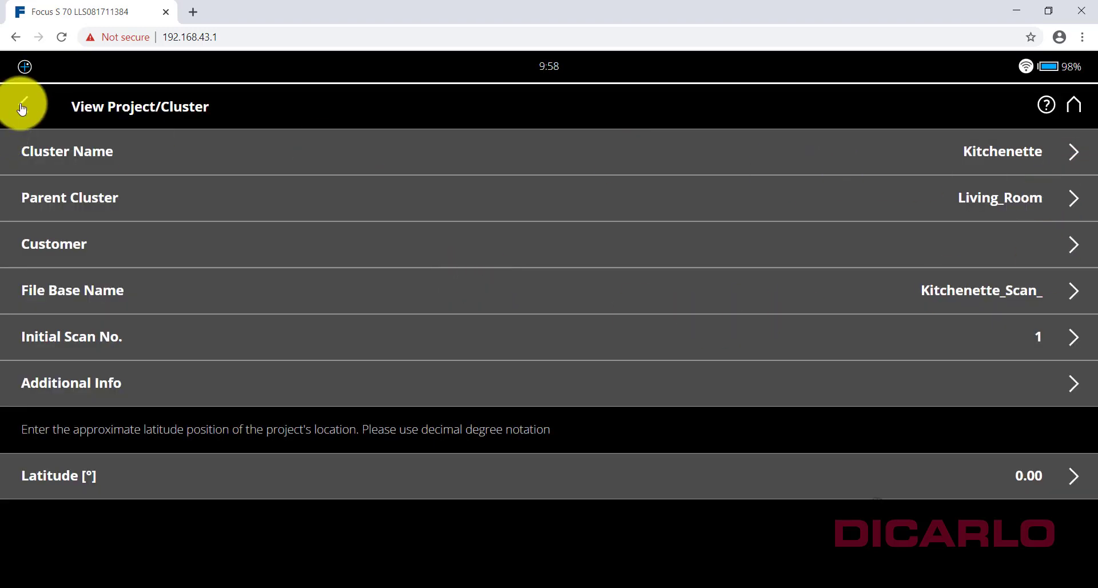
Step: Select Living_Room, then the House project, and view House's details
{"action": "left_click", "coordinate": [23, 105]}
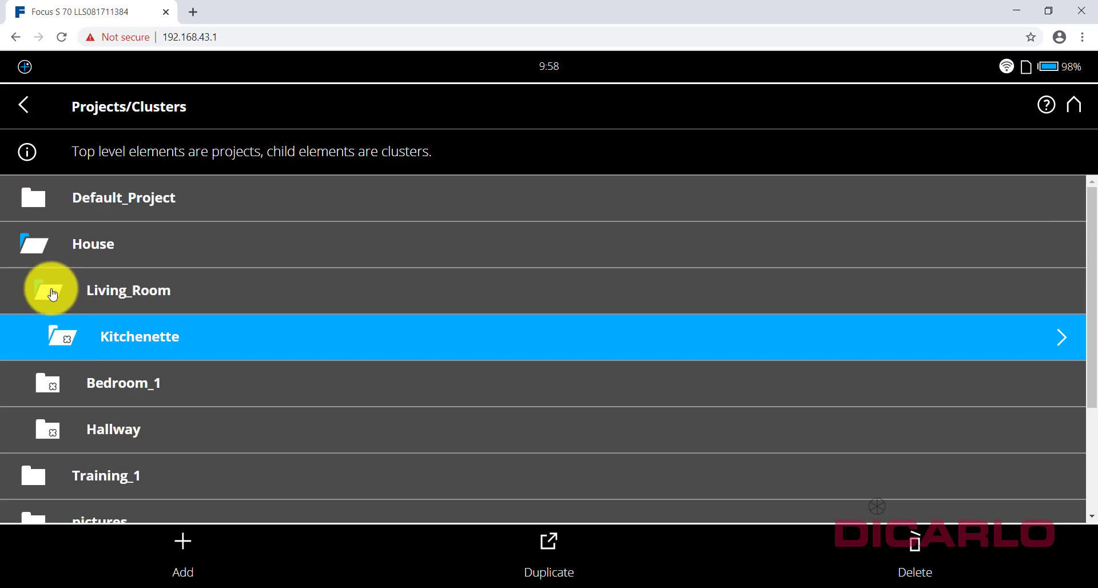
{"action": "left_click", "coordinate": [128, 289]}
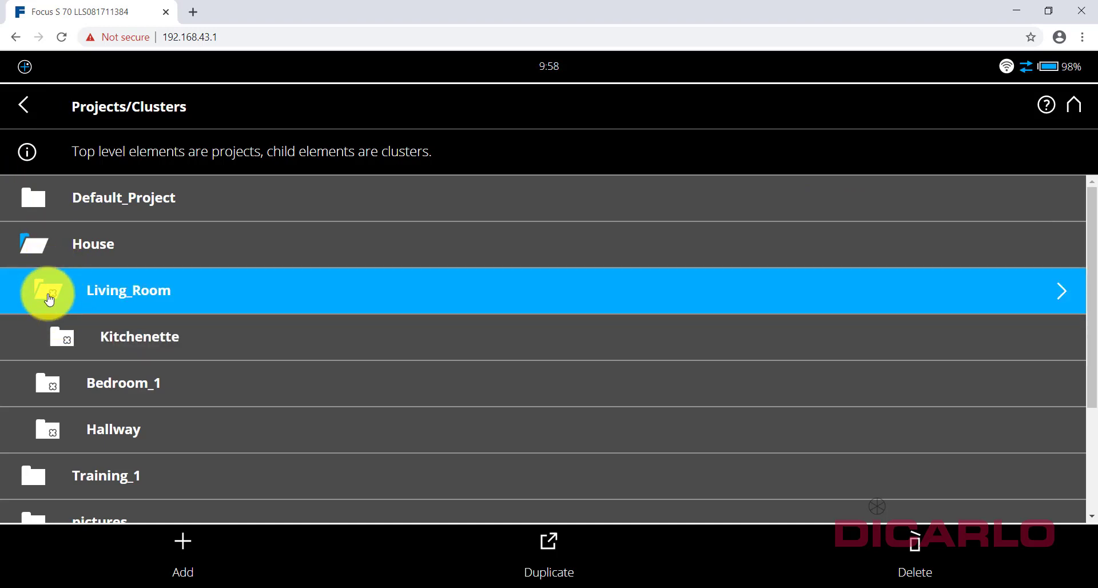
{"action": "mouse_move", "coordinate": [92, 252]}
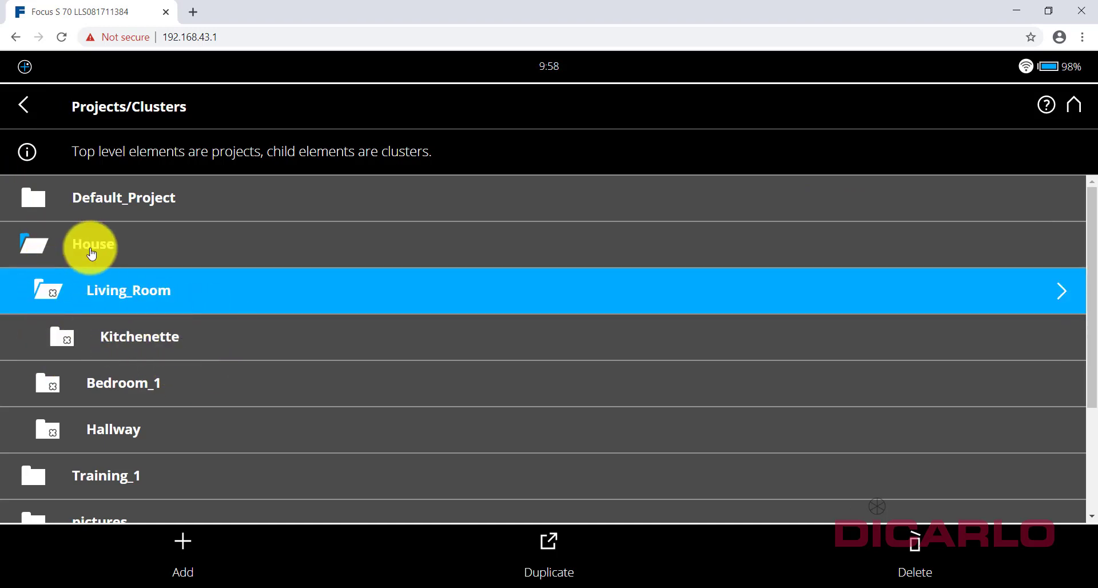
{"action": "left_click", "coordinate": [93, 243]}
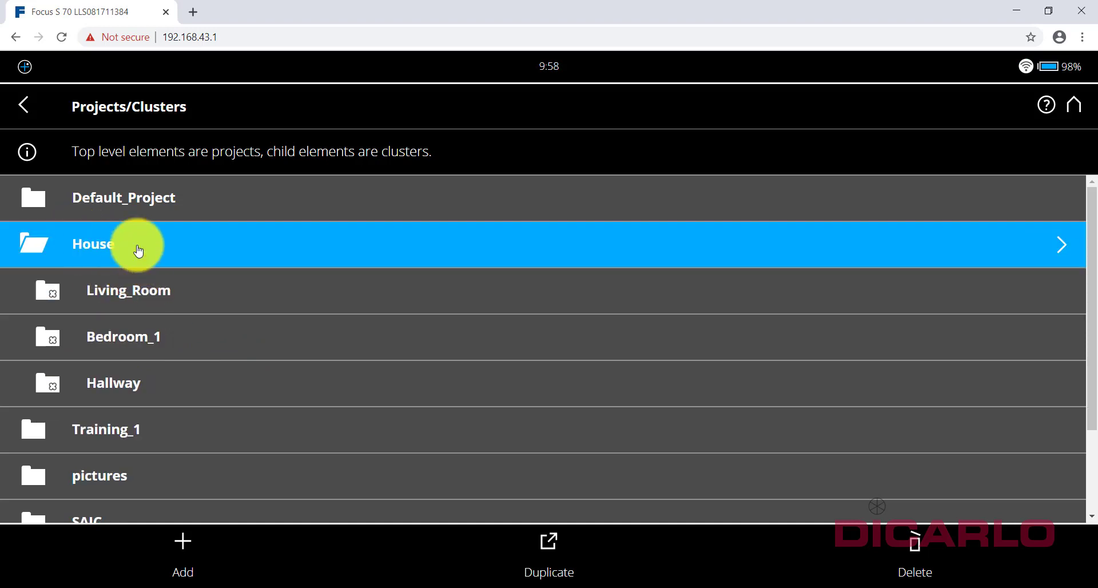
{"action": "mouse_move", "coordinate": [86, 289]}
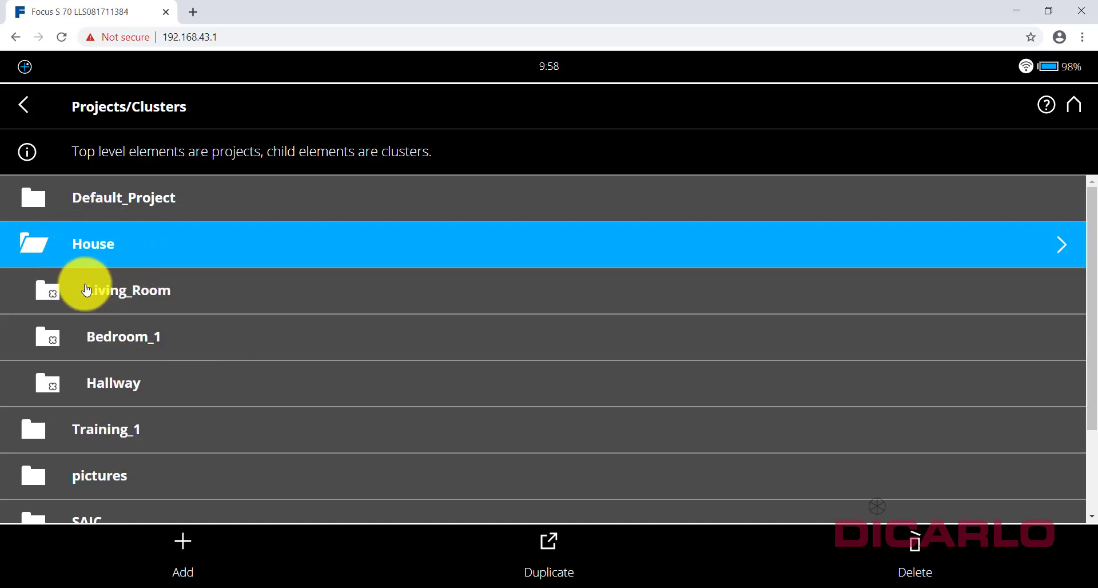
{"action": "left_click", "coordinate": [122, 289]}
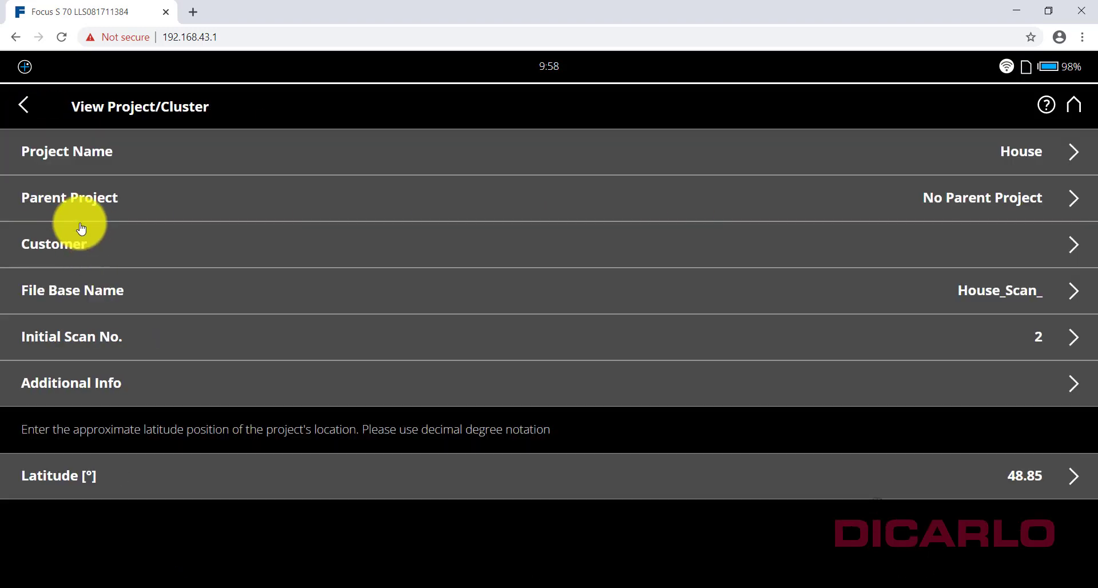
{"action": "mouse_move", "coordinate": [989, 386]}
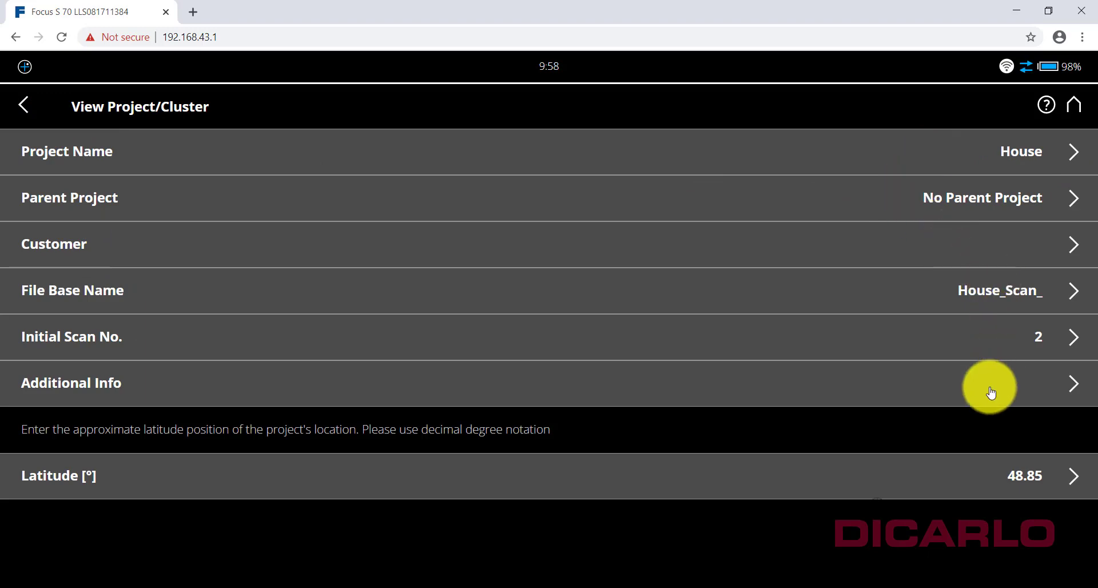
{"action": "mouse_move", "coordinate": [1003, 354]}
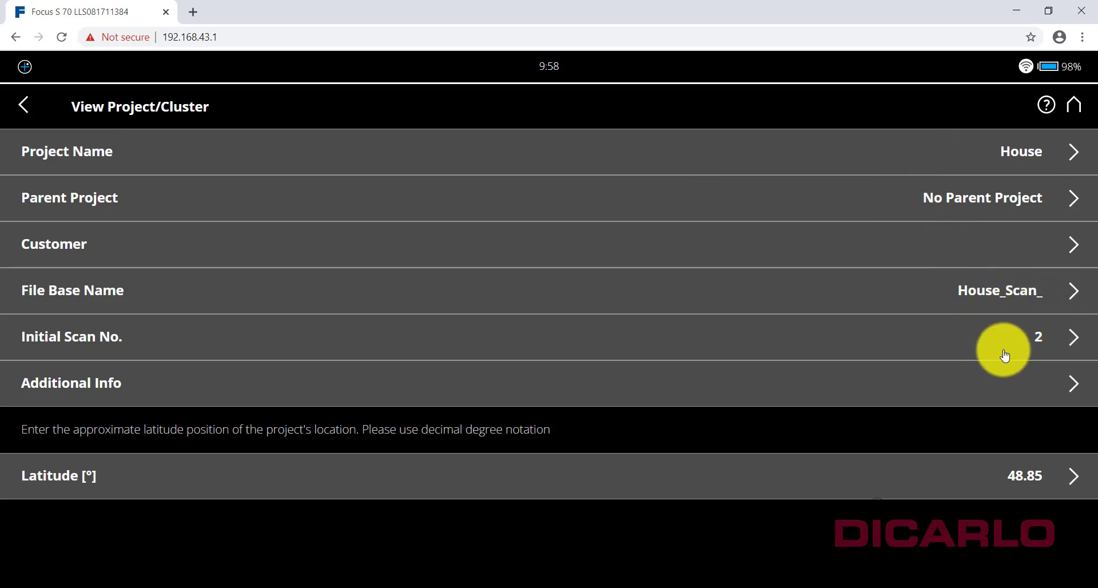
{"action": "left_click", "coordinate": [23, 105]}
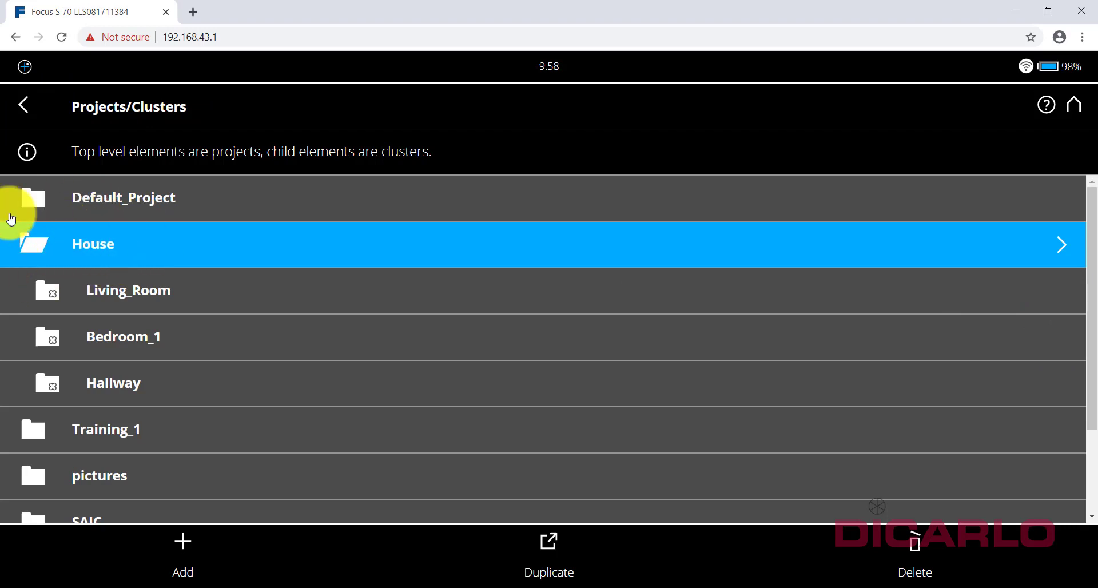
{"action": "mouse_move", "coordinate": [117, 290]}
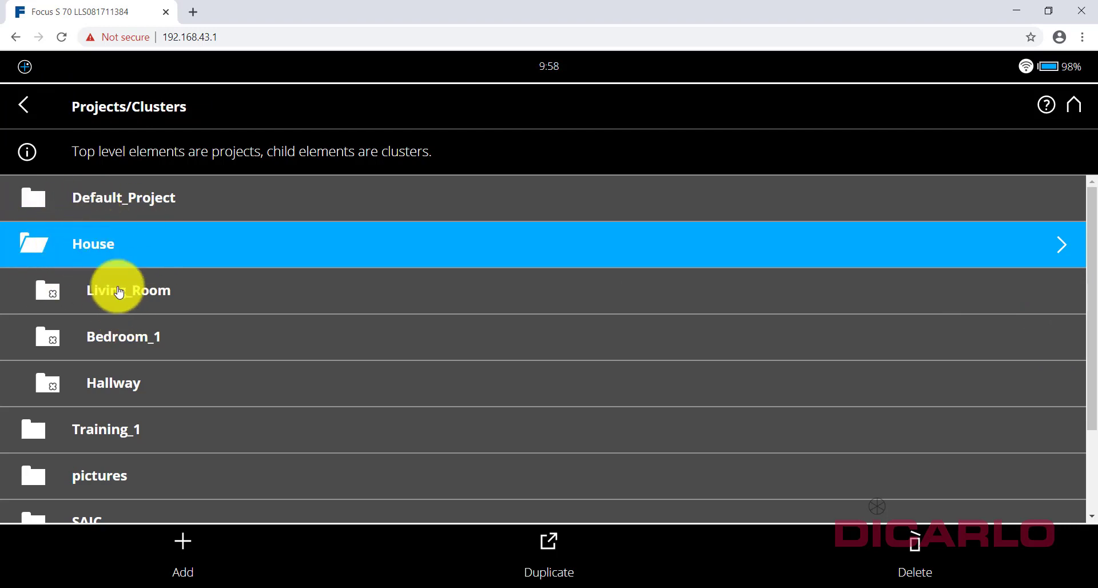
Step: View Hallway's three and Bedroom_1's two pending scans, then return to Home
{"action": "left_click", "coordinate": [122, 336]}
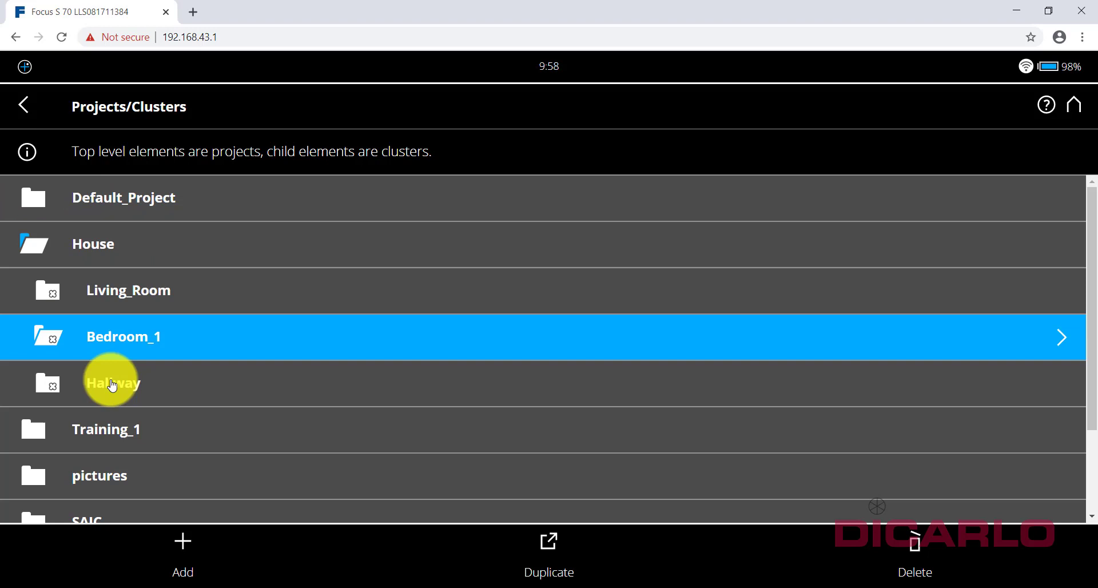
{"action": "left_click", "coordinate": [112, 383]}
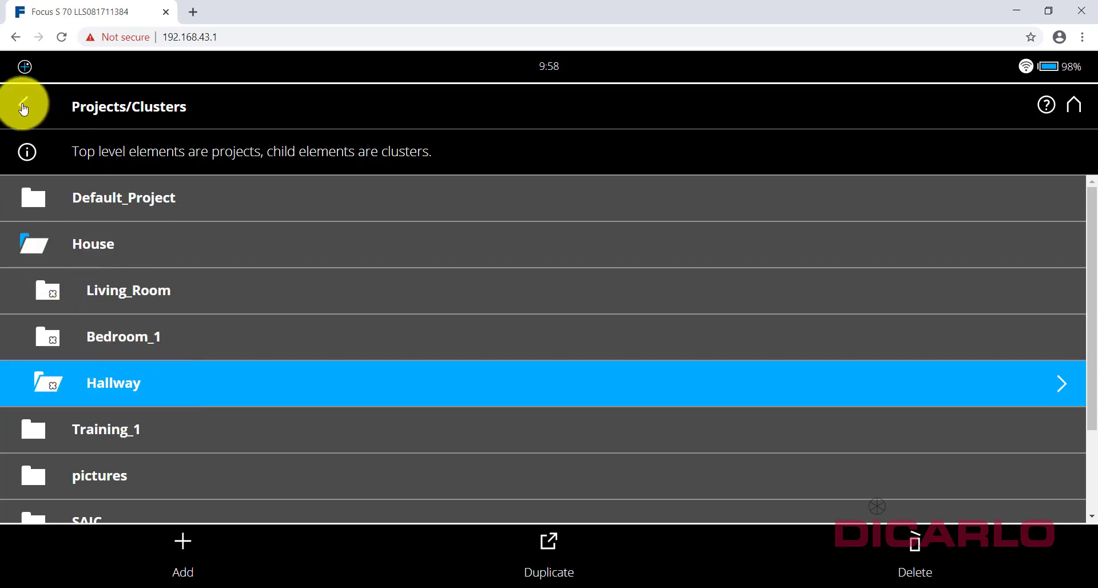
{"action": "left_click", "coordinate": [23, 105]}
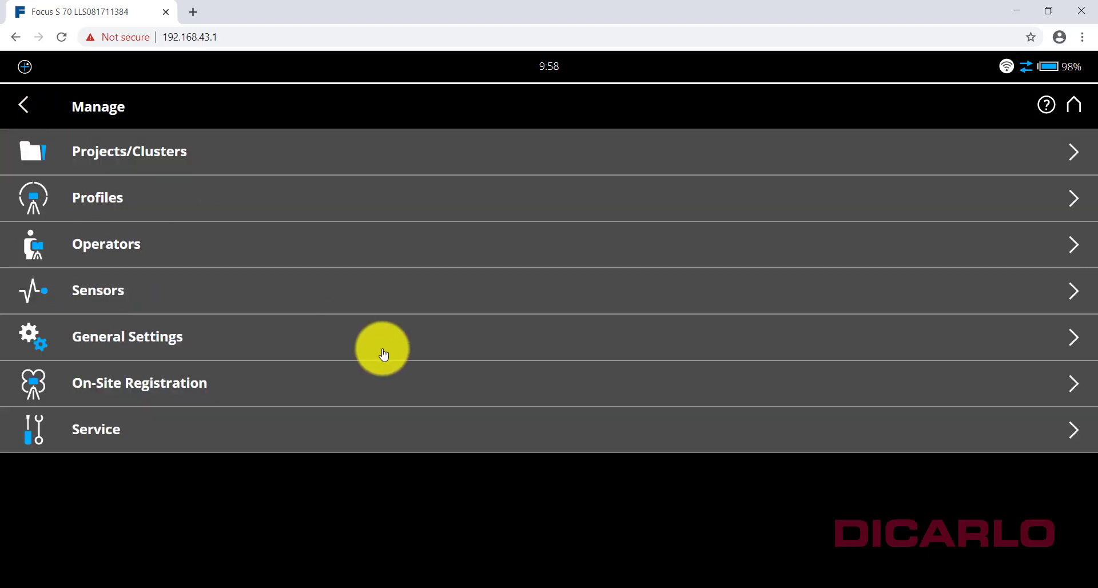
{"action": "left_click", "coordinate": [23, 106]}
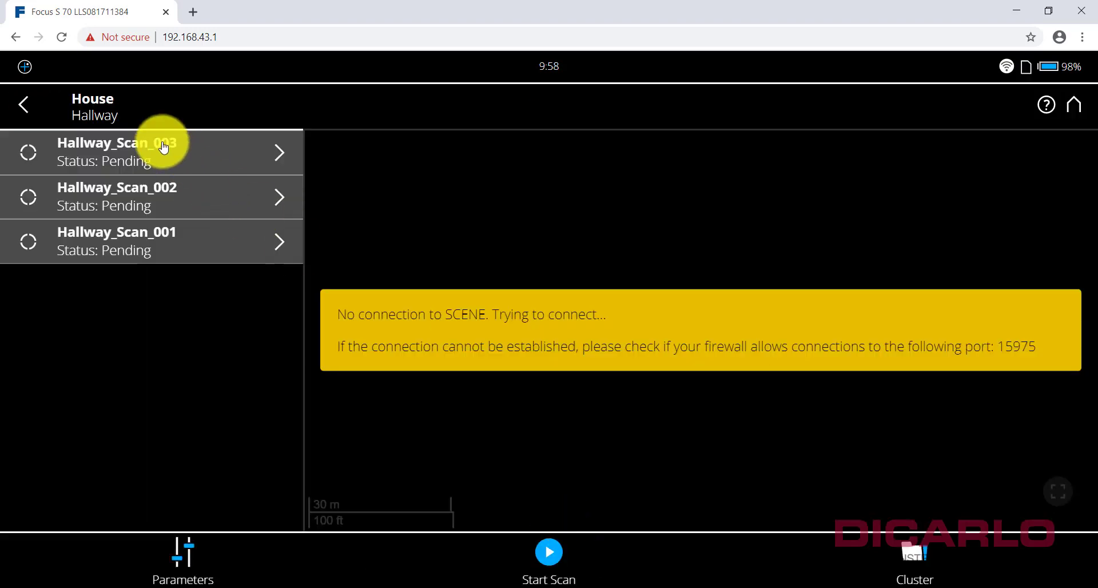
{"action": "mouse_move", "coordinate": [383, 183]}
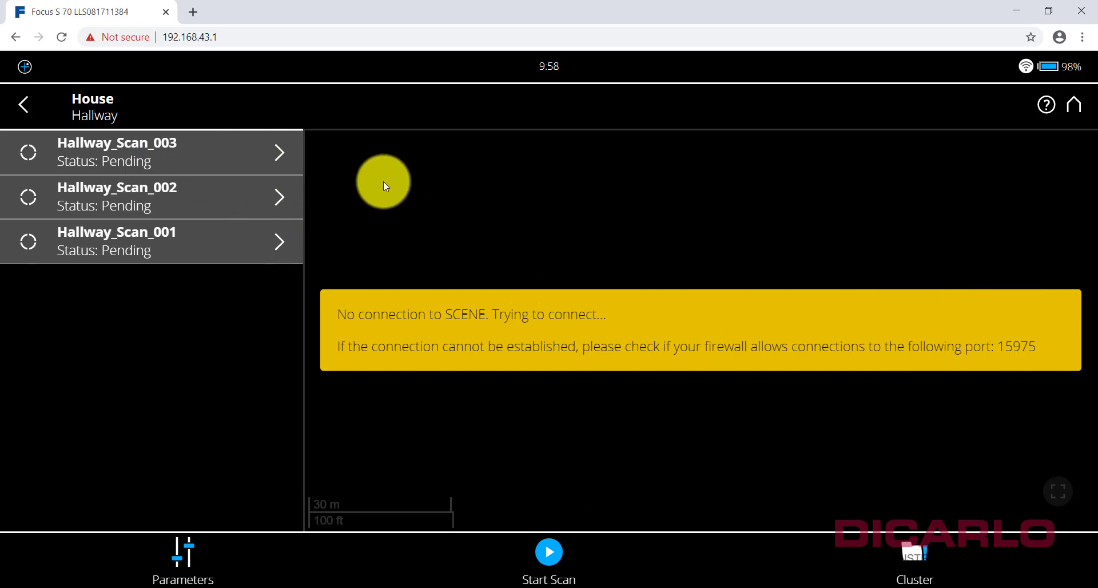
{"action": "mouse_move", "coordinate": [975, 264]}
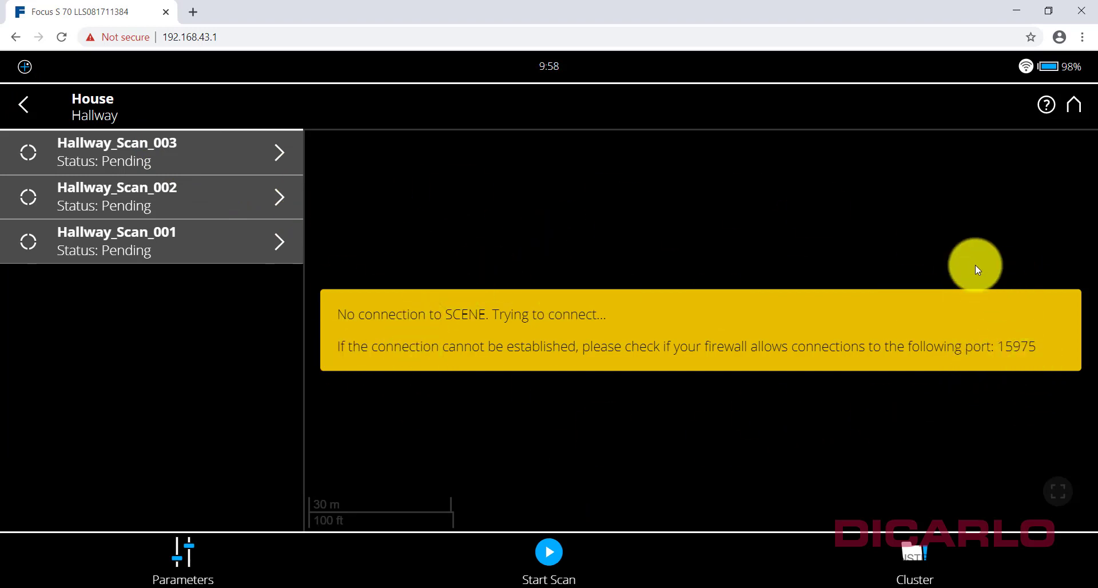
{"action": "mouse_move", "coordinate": [907, 542]}
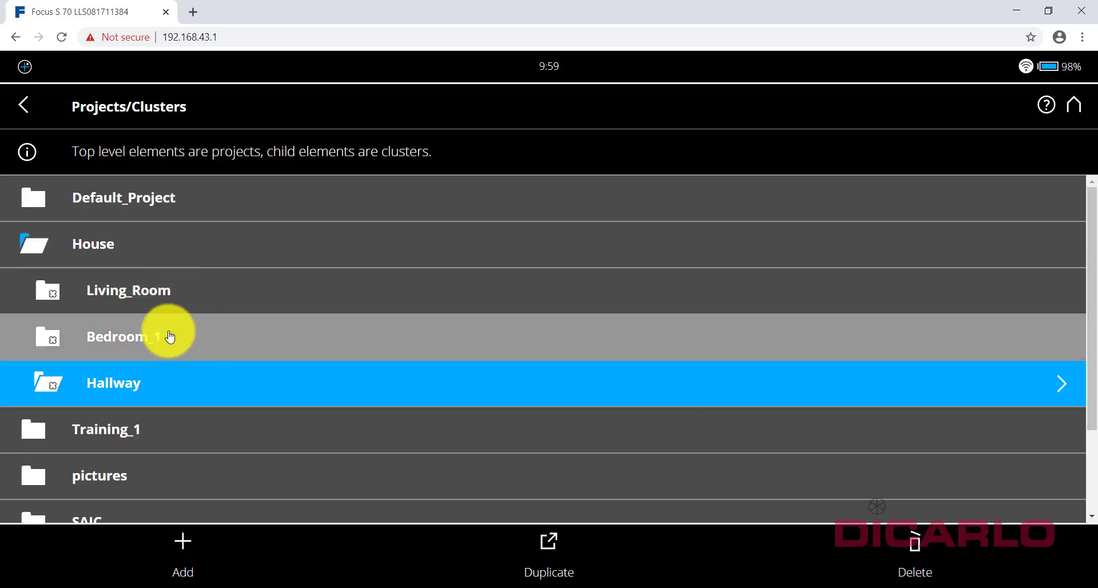
{"action": "left_click", "coordinate": [112, 383]}
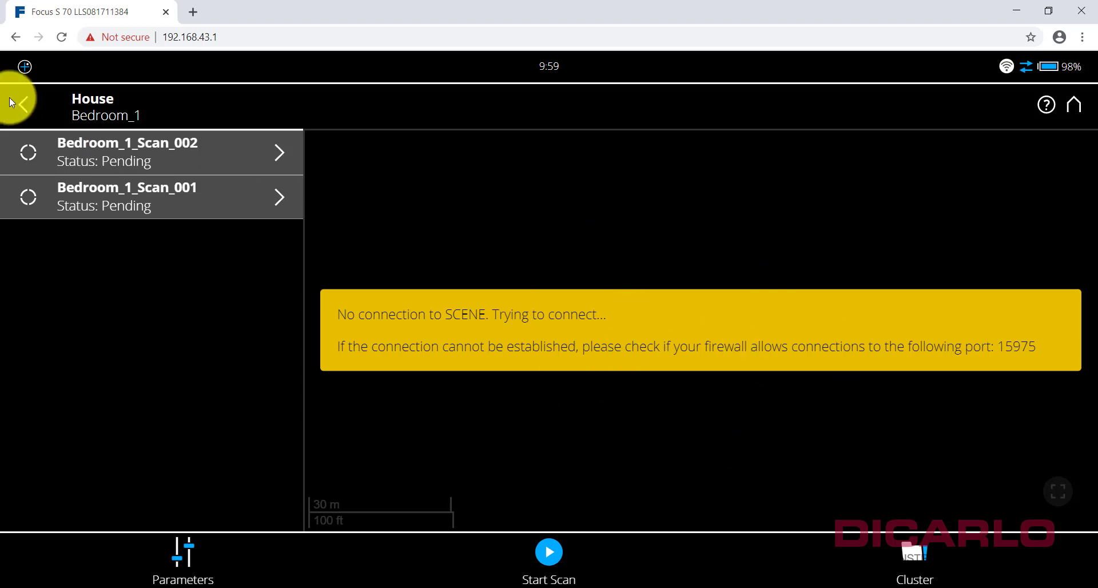
{"action": "left_click", "coordinate": [20, 104]}
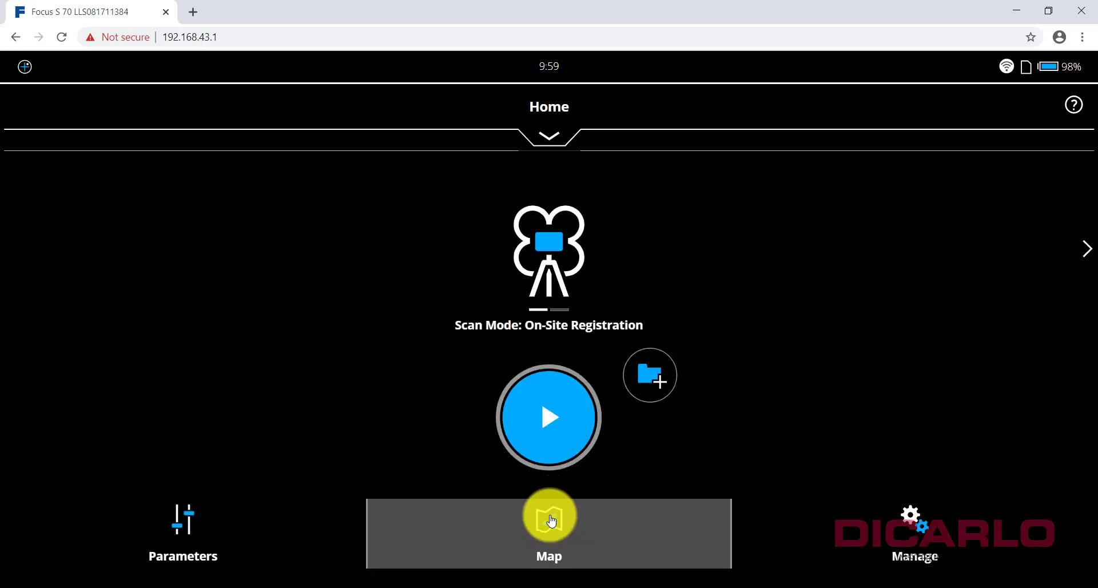
{"action": "left_click", "coordinate": [547, 532]}
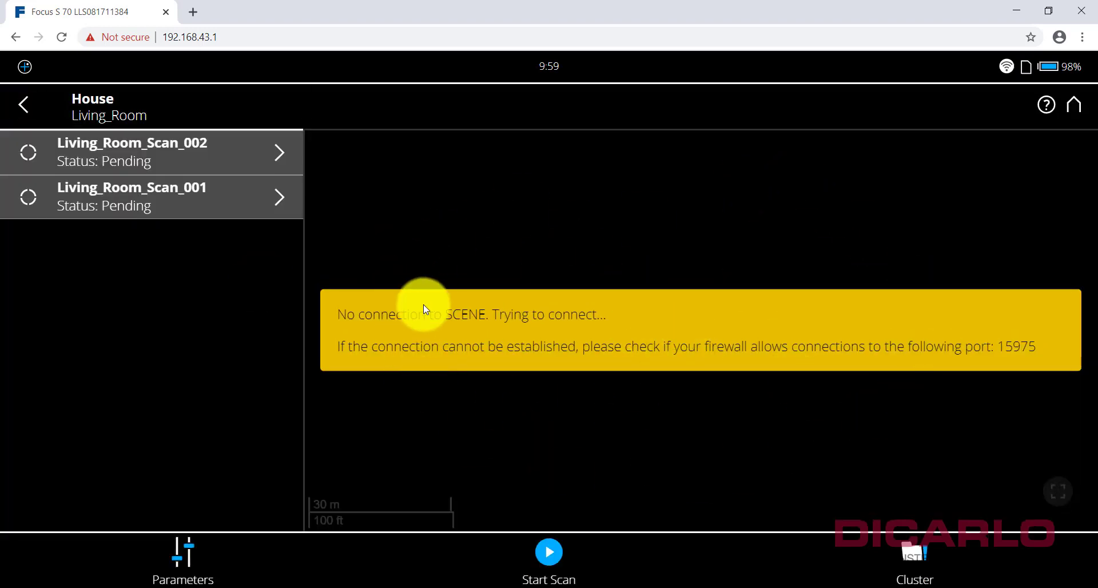
{"action": "left_click", "coordinate": [23, 104]}
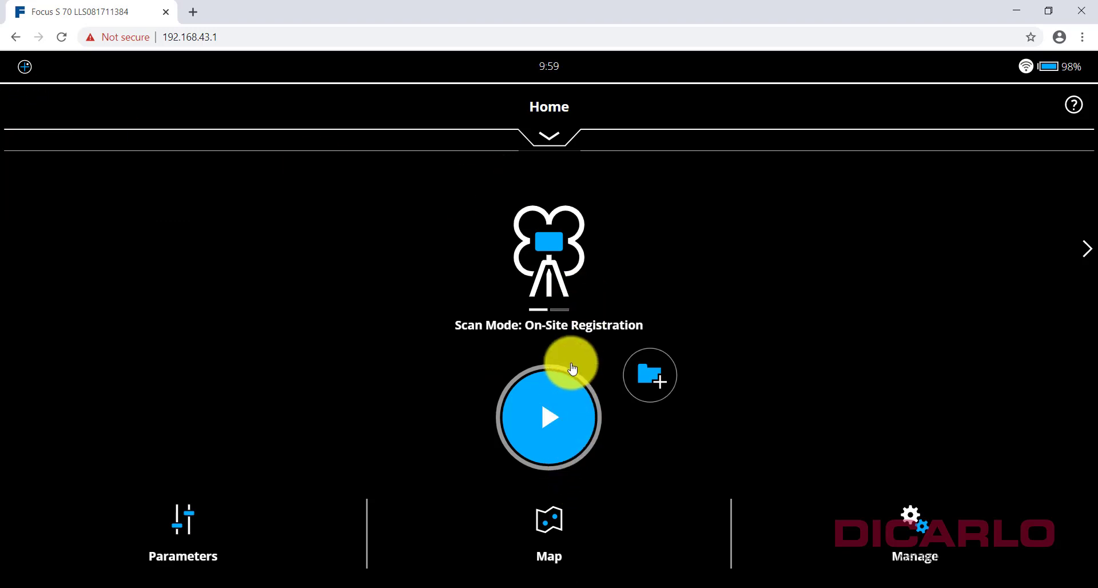
{"action": "mouse_move", "coordinate": [826, 367]}
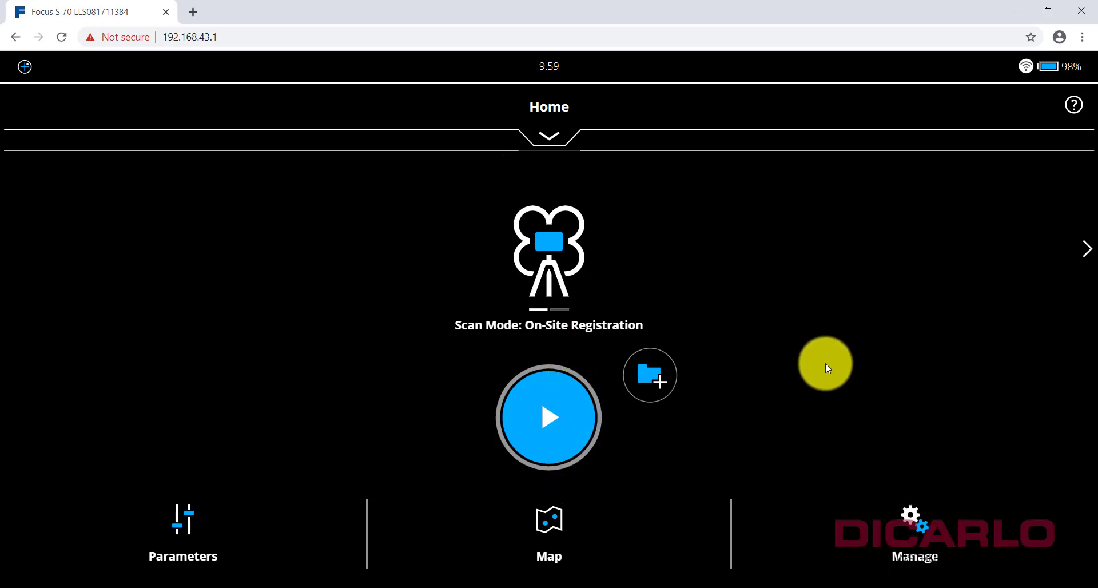
{"action": "mouse_move", "coordinate": [838, 474]}
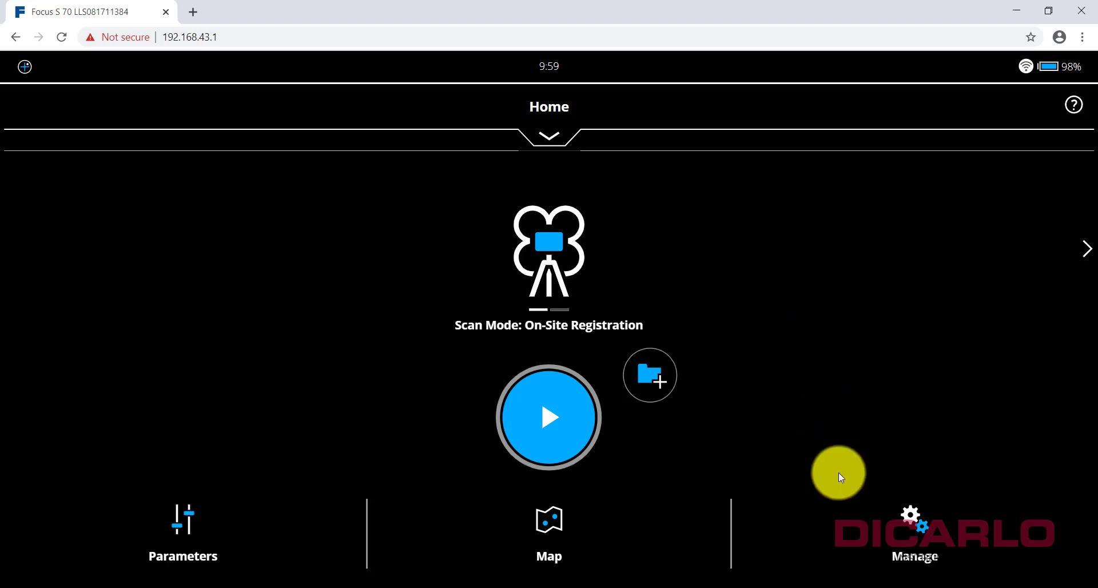
{"action": "mouse_move", "coordinate": [832, 292]}
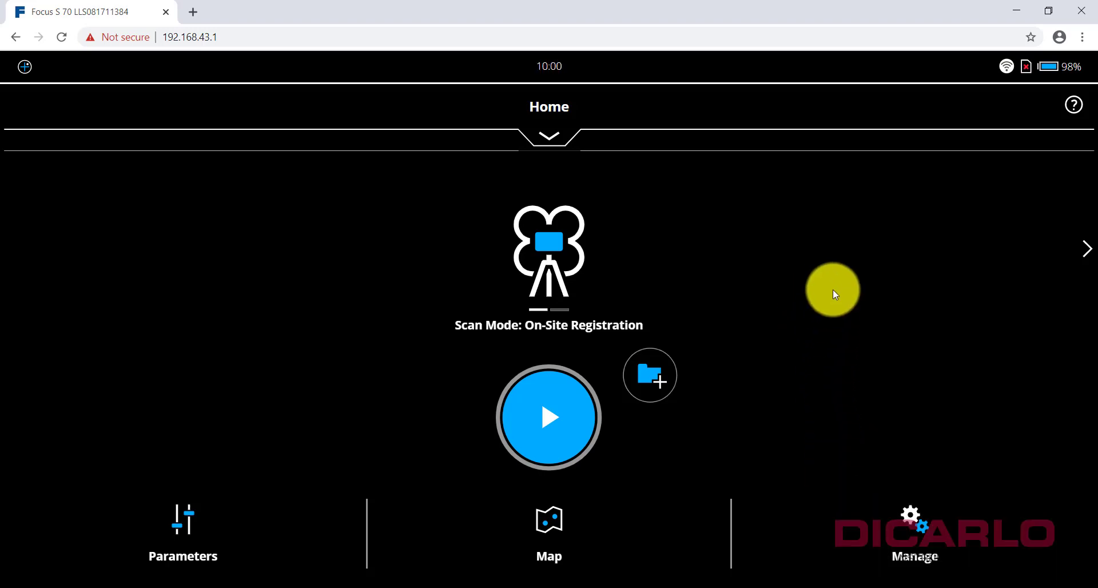
{"action": "mouse_move", "coordinate": [1040, 63]}
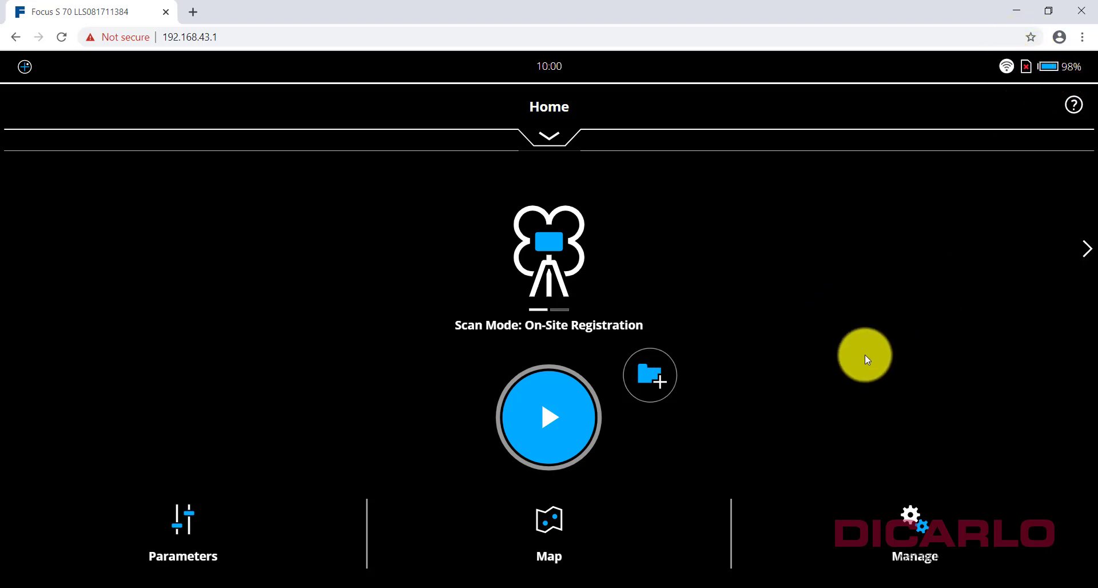
{"action": "mouse_move", "coordinate": [706, 486]}
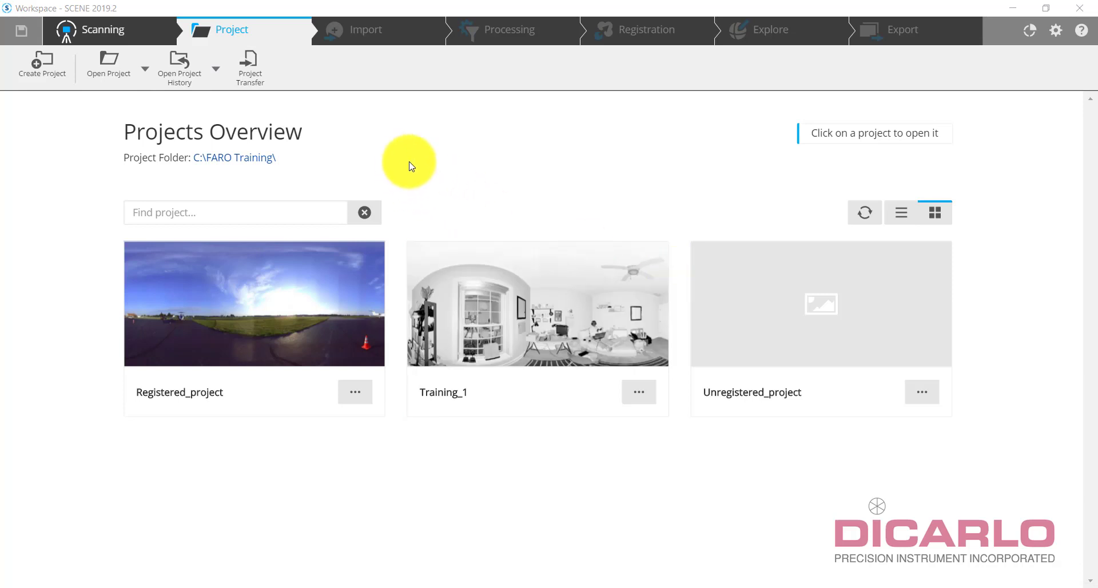
{"action": "mouse_move", "coordinate": [518, 270]}
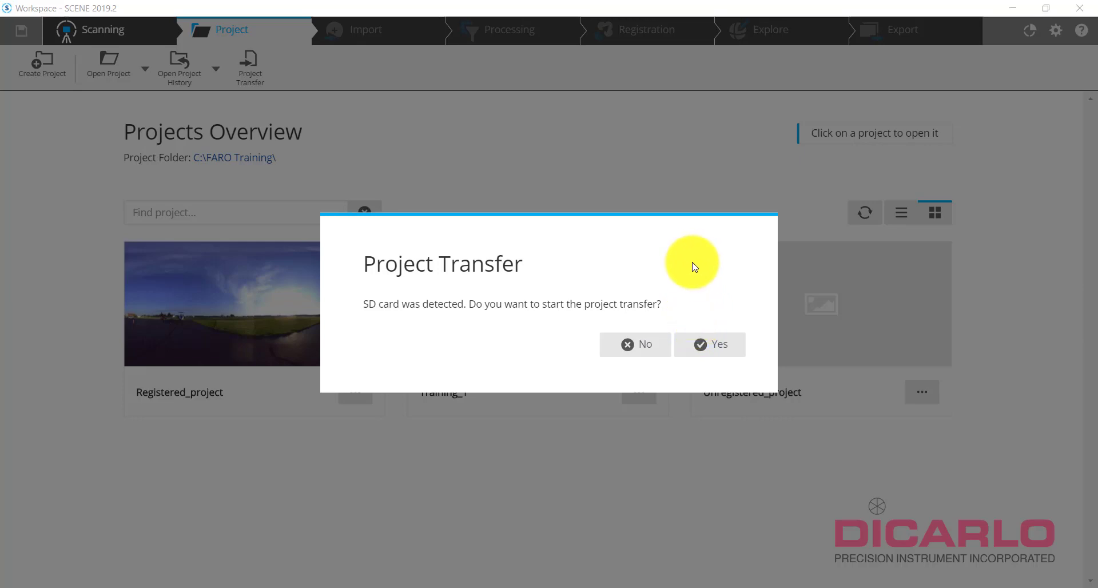
{"action": "mouse_move", "coordinate": [681, 343]}
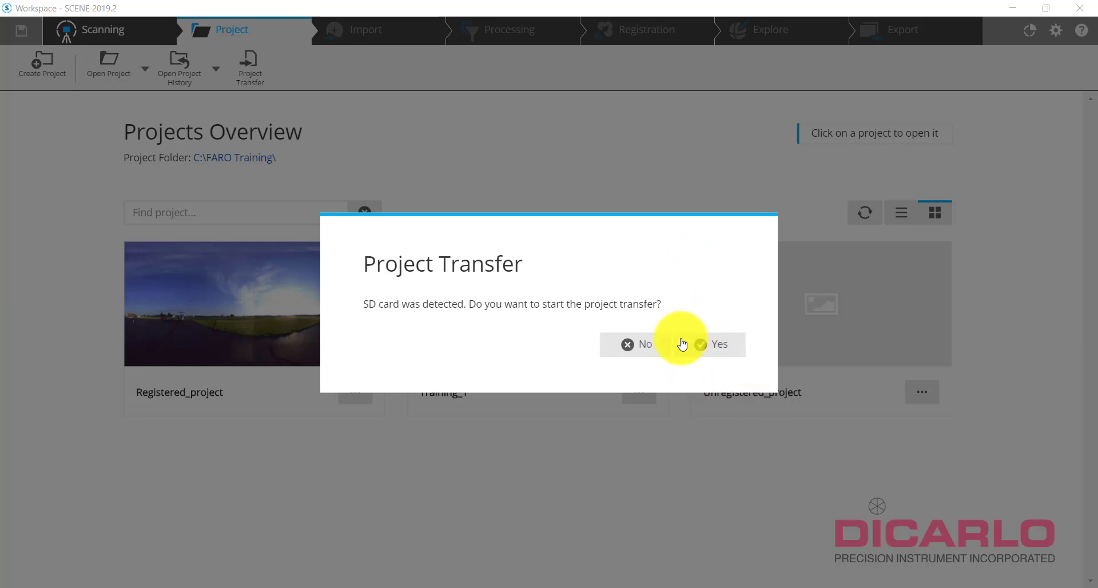
Step: Mark only House for transfer from the SD card and start the transfer
{"action": "left_click", "coordinate": [710, 343]}
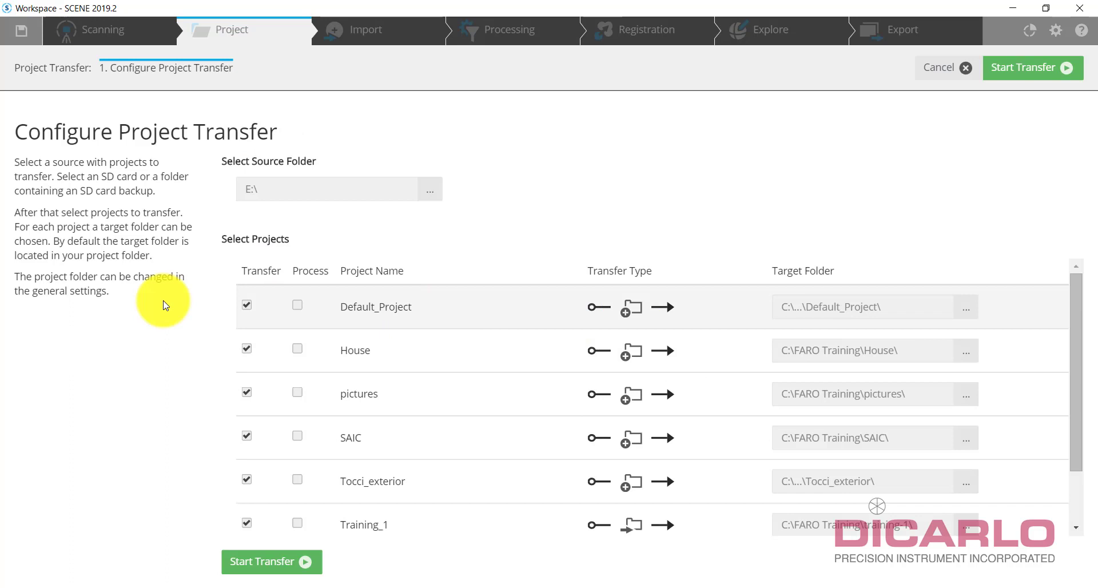
{"action": "left_click", "coordinate": [246, 304]}
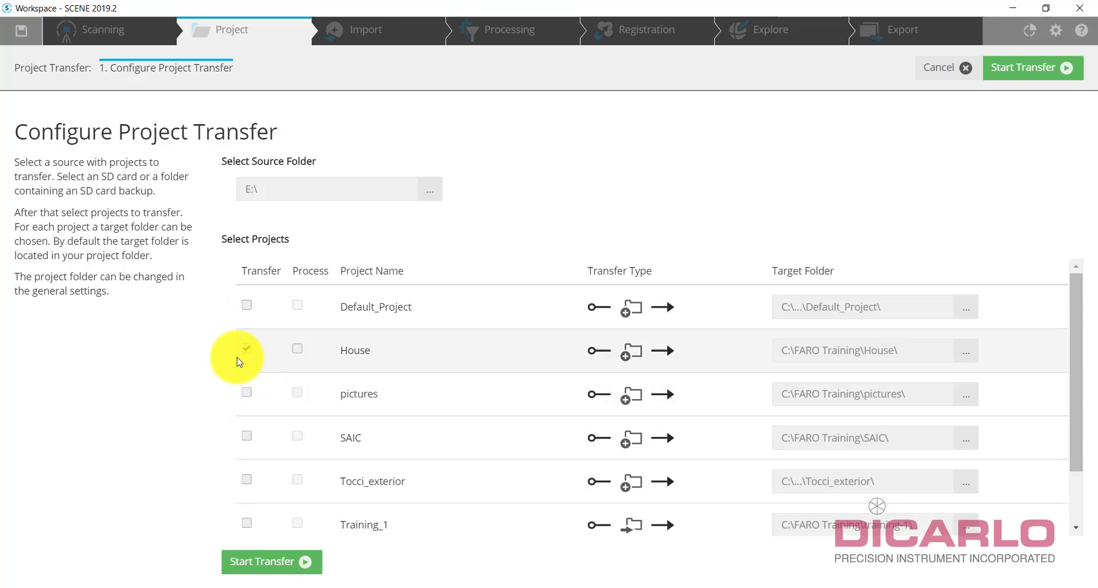
{"action": "left_click", "coordinate": [246, 349]}
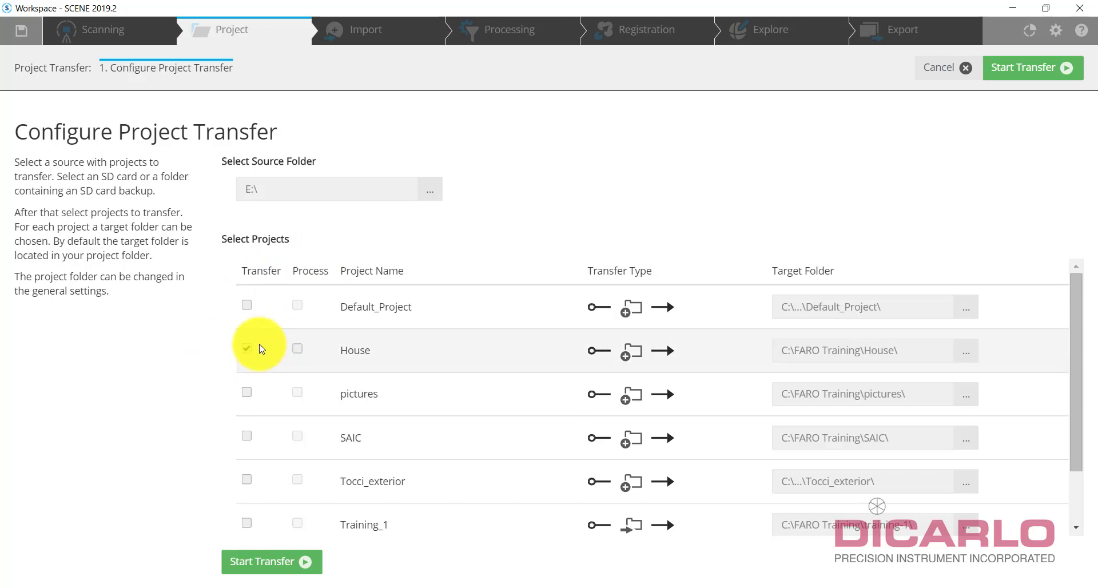
{"action": "left_click", "coordinate": [271, 562]}
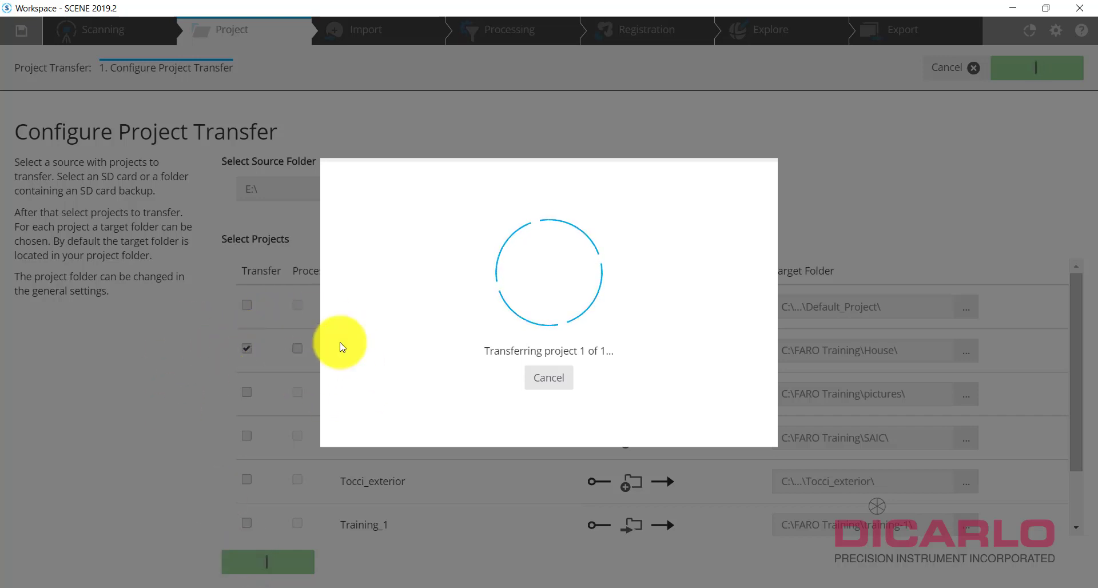
{"action": "mouse_move", "coordinate": [317, 349]}
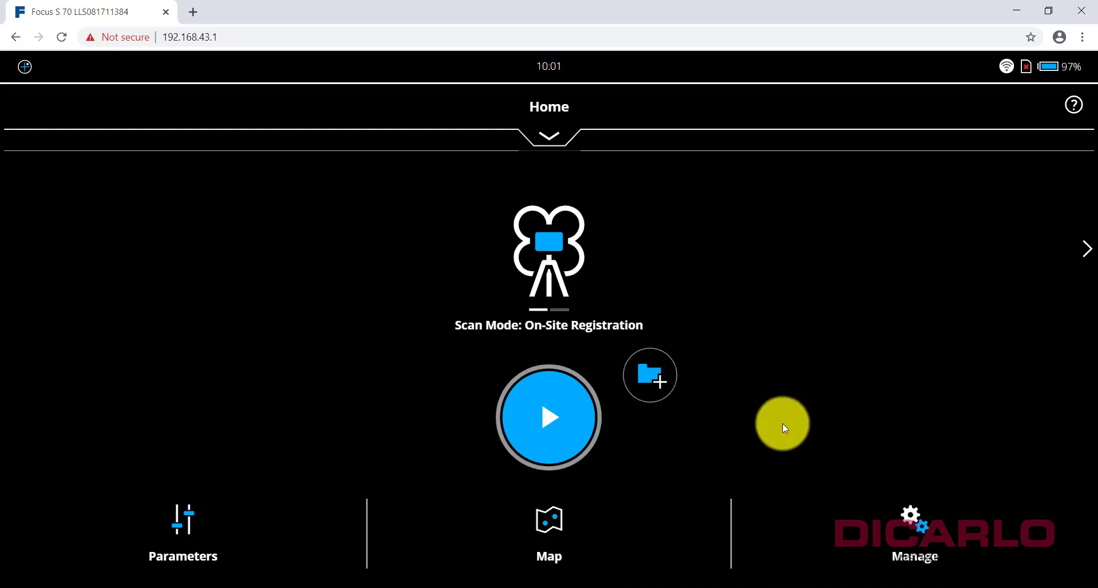
Step: Show the scanner's Projects/Clusters list with House and its four clusters
{"action": "left_click", "coordinate": [648, 374]}
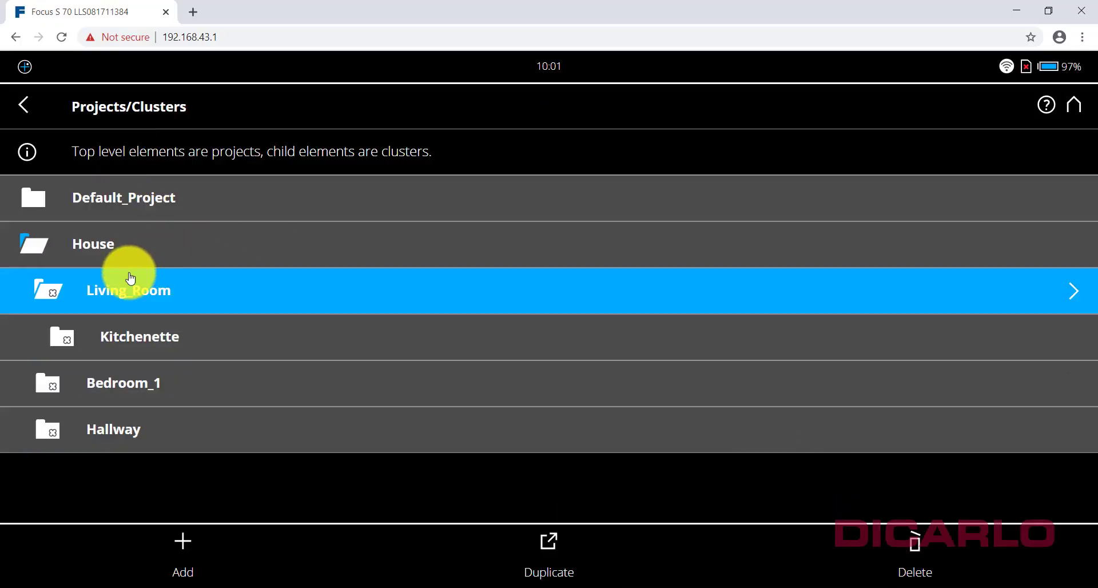
{"action": "mouse_move", "coordinate": [93, 248]}
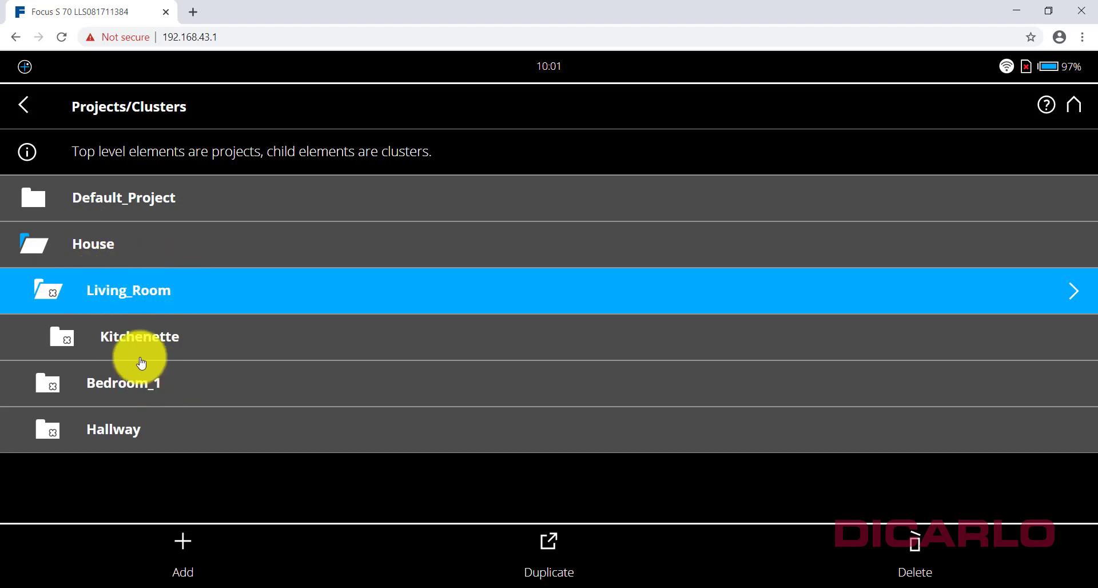
{"action": "mouse_move", "coordinate": [125, 264]}
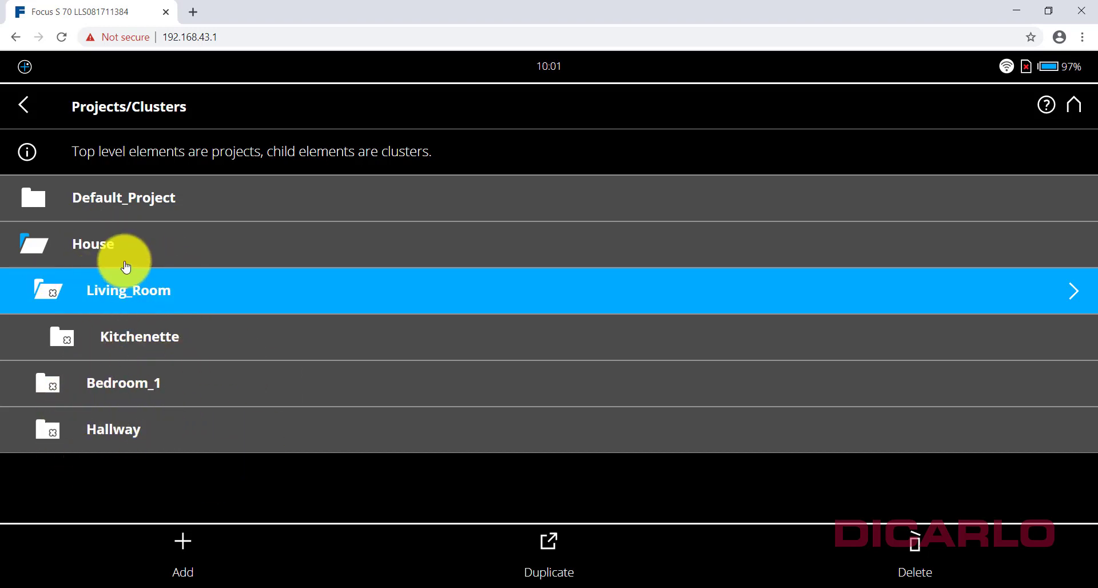
{"action": "mouse_move", "coordinate": [107, 271]}
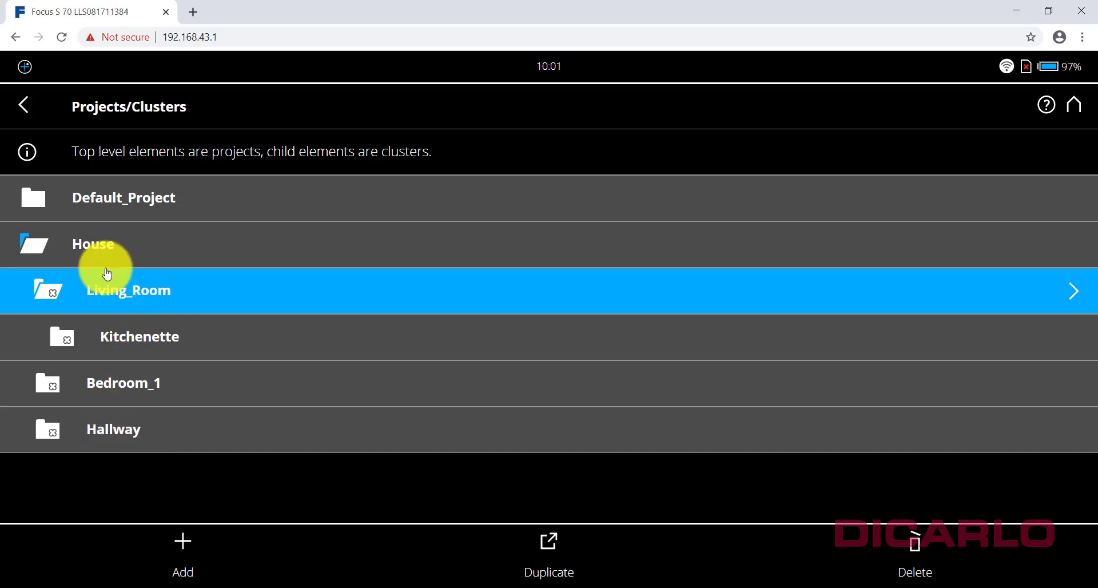
{"action": "mouse_move", "coordinate": [175, 315]}
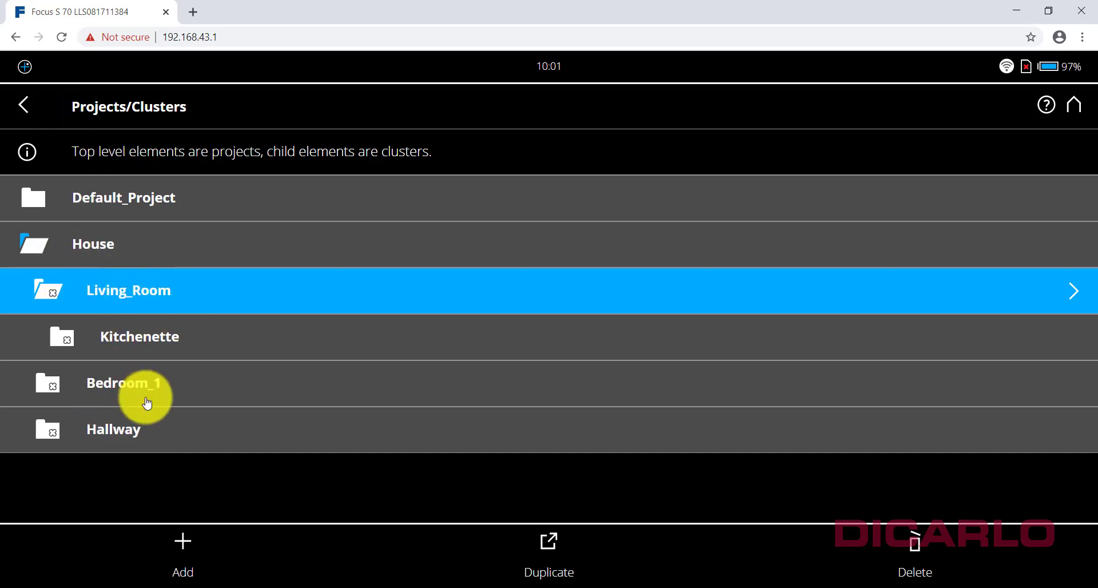
{"action": "mouse_move", "coordinate": [515, 133]}
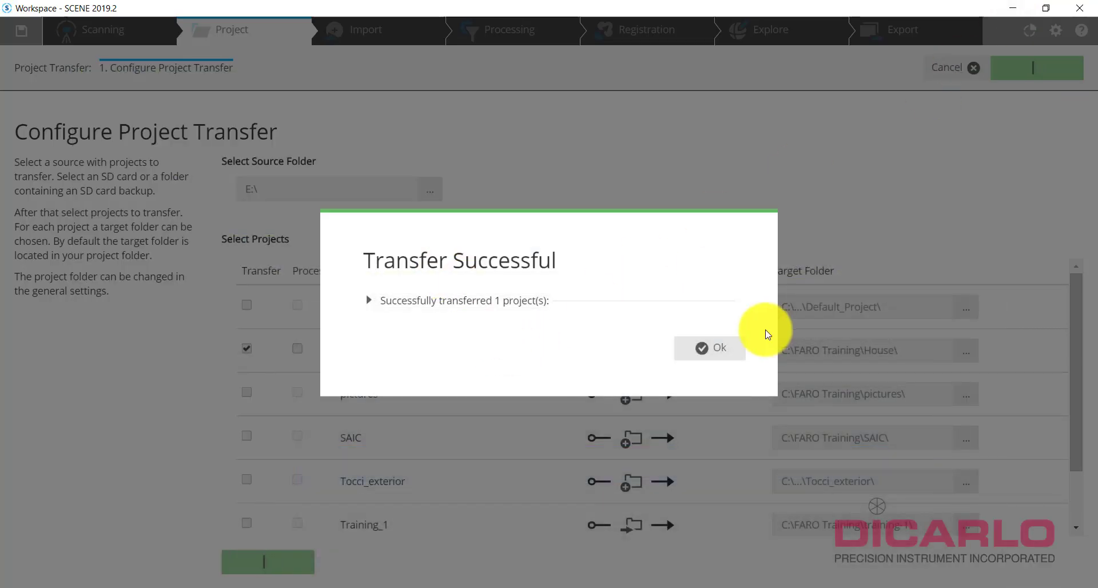
Step: Dismiss Transfer Successful and open House from Projects Overview in Explore
{"action": "left_click", "coordinate": [709, 347]}
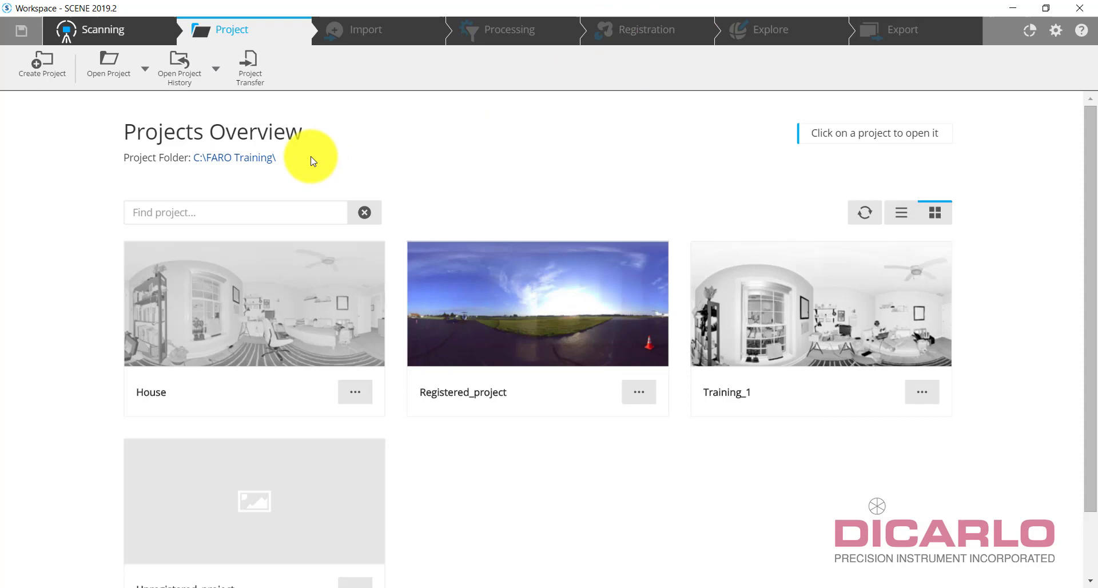
{"action": "mouse_move", "coordinate": [252, 310]}
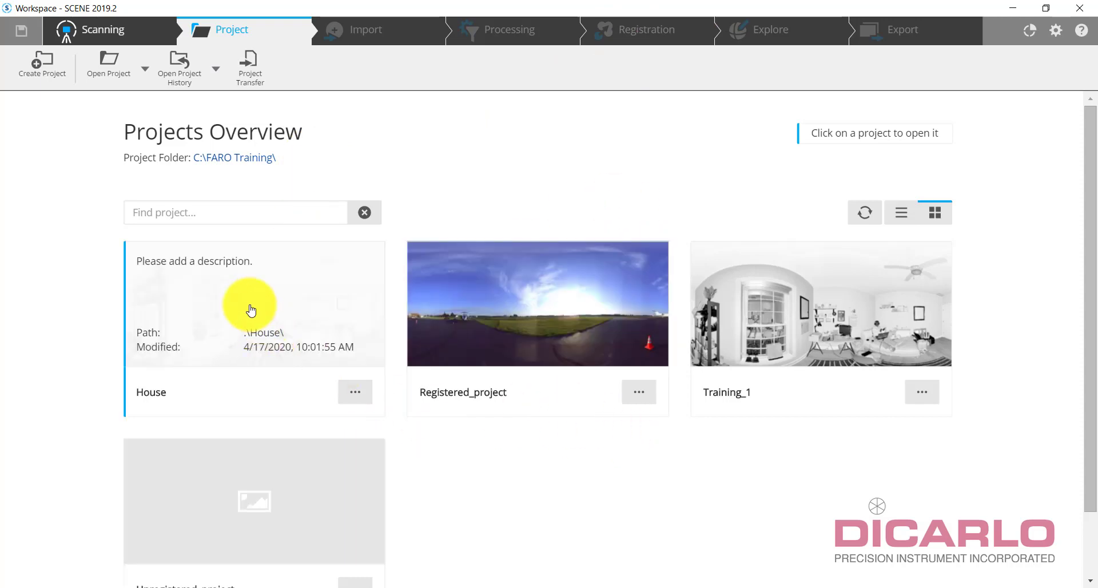
{"action": "left_click", "coordinate": [250, 310]}
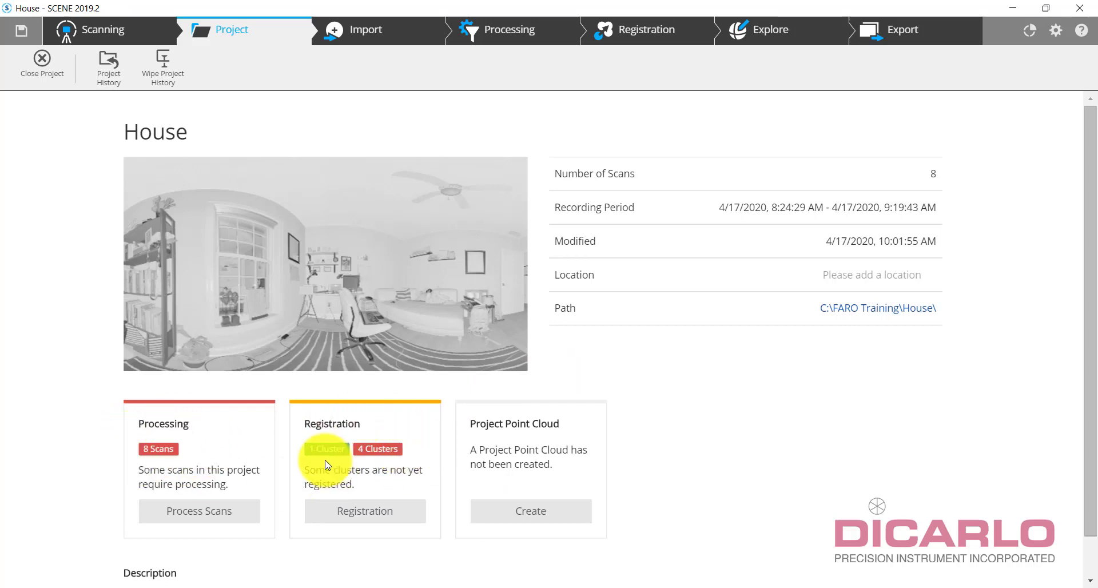
{"action": "mouse_move", "coordinate": [768, 29]}
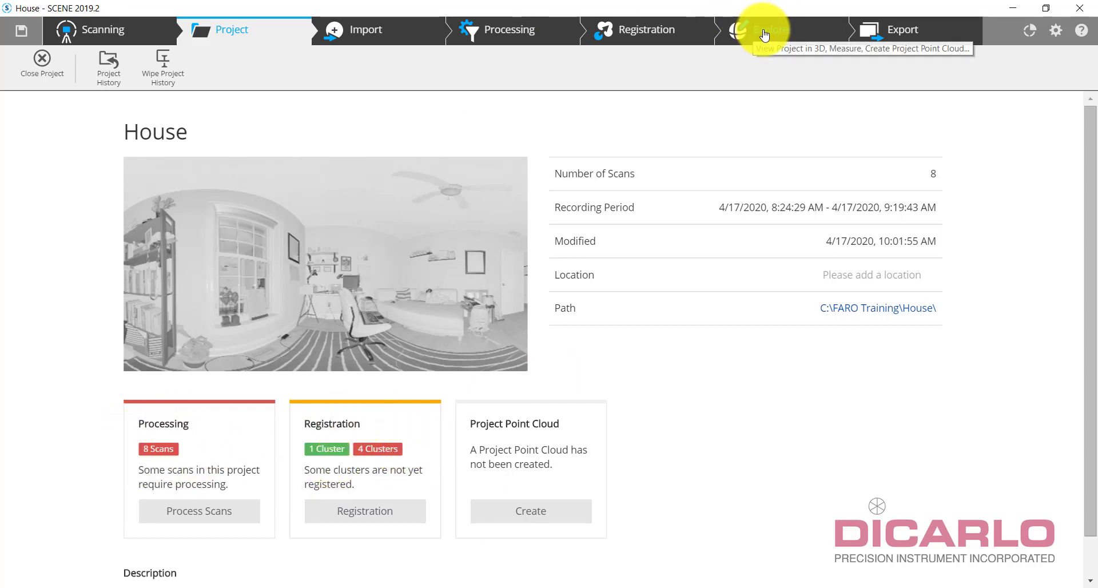
{"action": "left_click", "coordinate": [768, 29]}
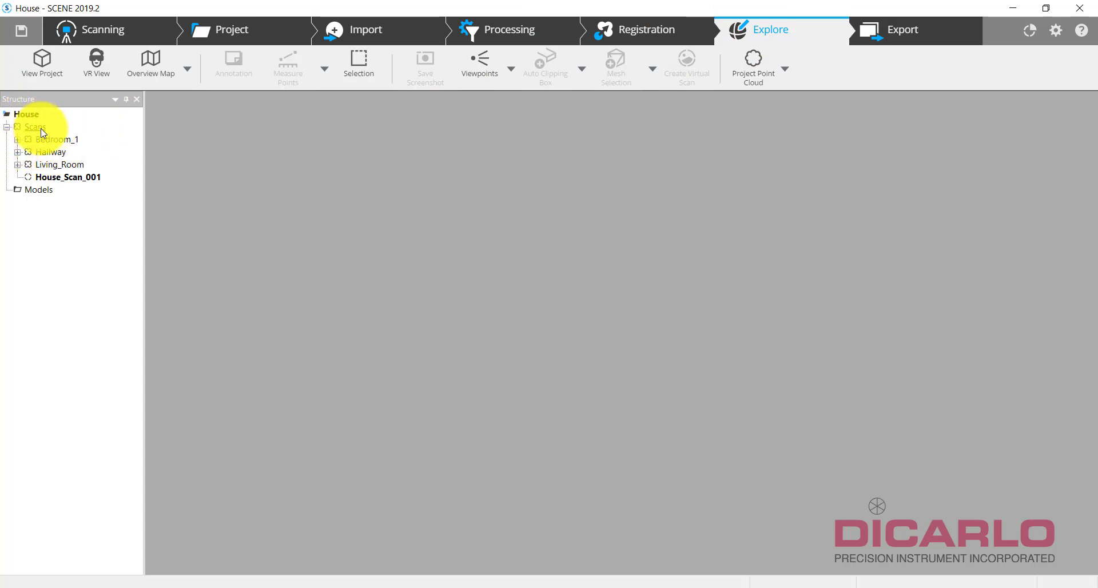
Step: Expand Hallway, Living_Room and Bedroom_1 in the Structure tree and select House_Scan_001
{"action": "left_click", "coordinate": [17, 140]}
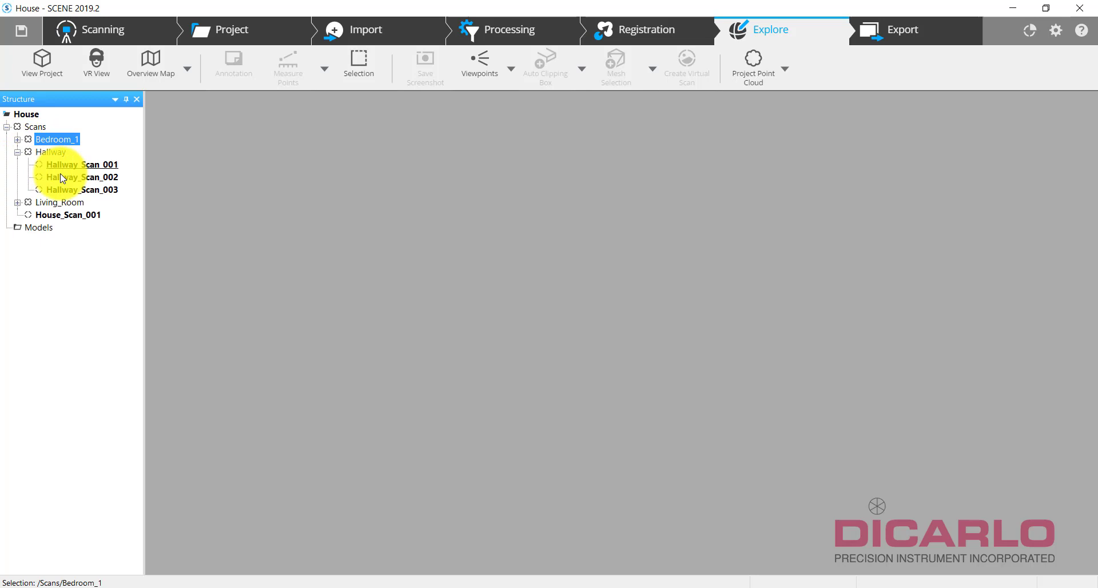
{"action": "left_click", "coordinate": [17, 152]}
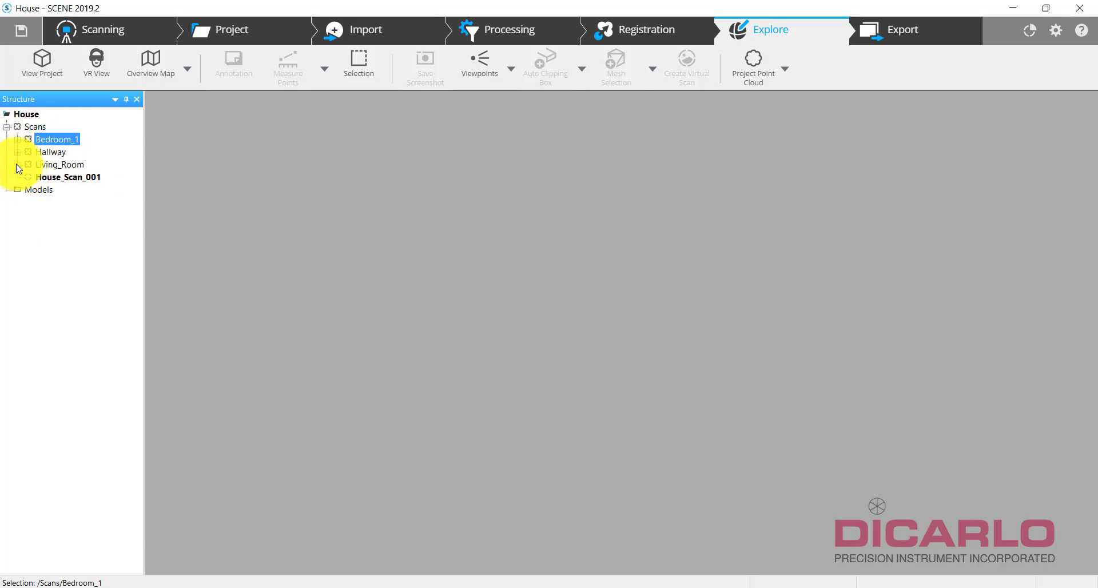
{"action": "left_click", "coordinate": [17, 165]}
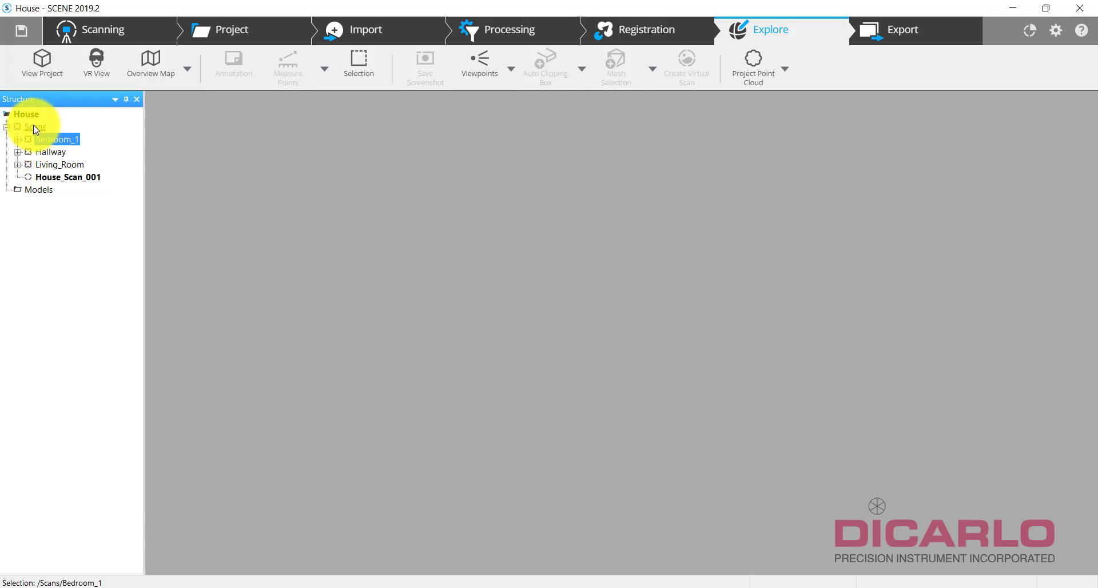
{"action": "left_click", "coordinate": [26, 115]}
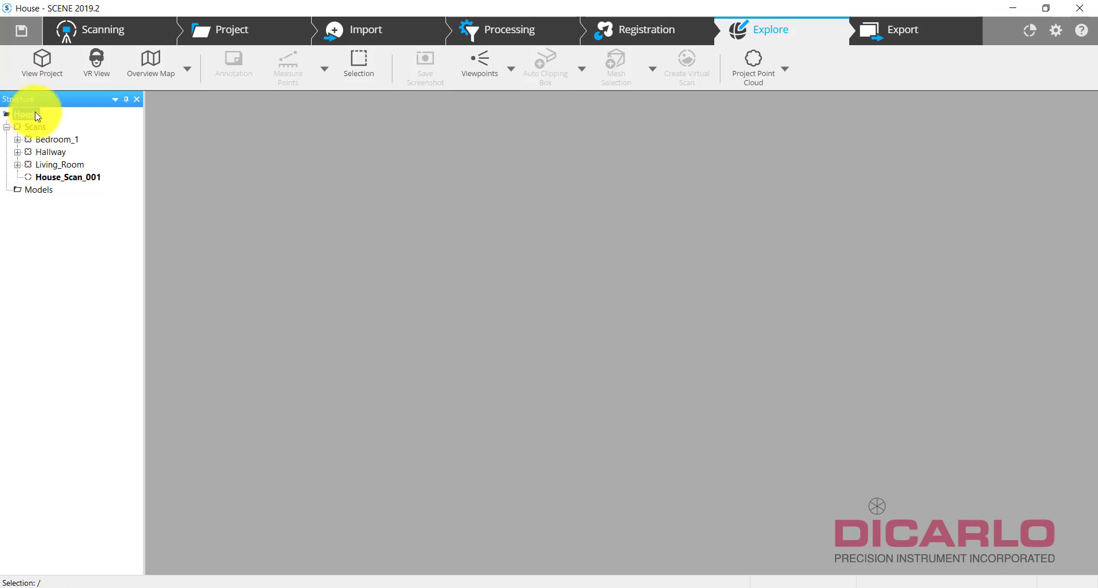
{"action": "left_click", "coordinate": [68, 178]}
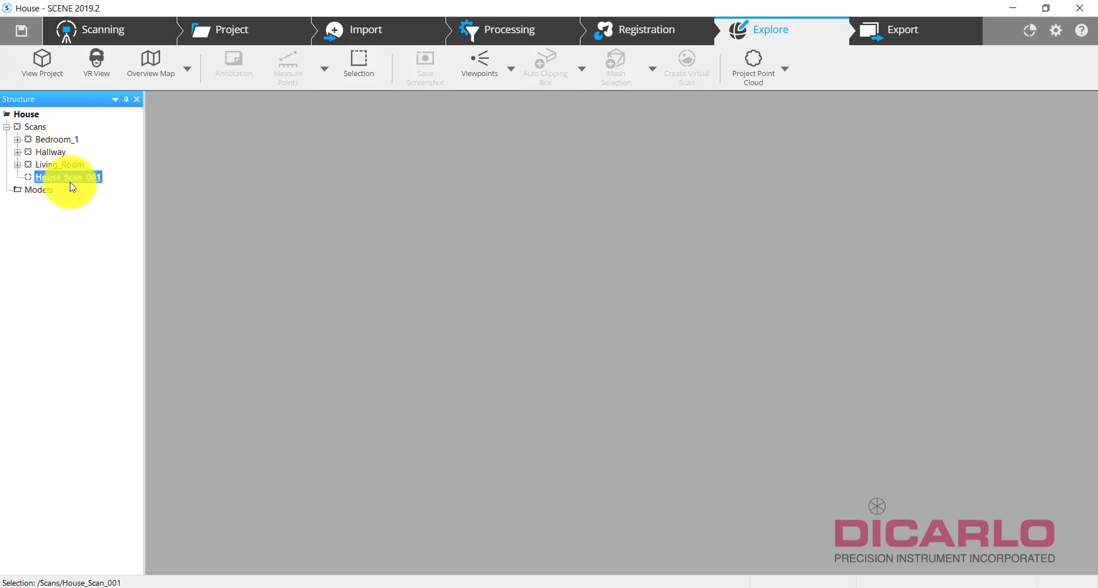
{"action": "left_click", "coordinate": [17, 165]}
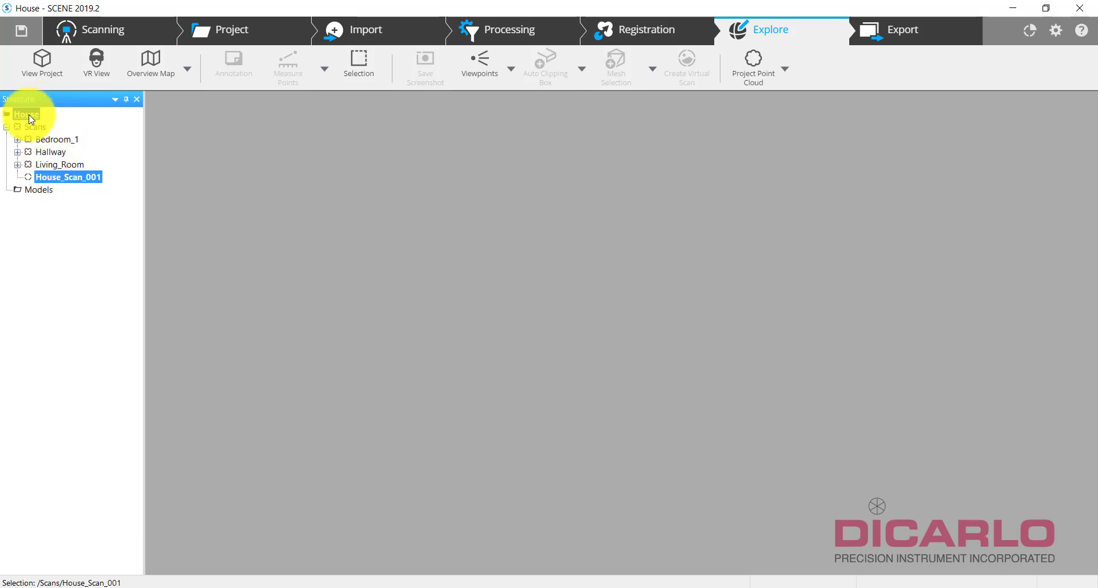
{"action": "left_click", "coordinate": [26, 114]}
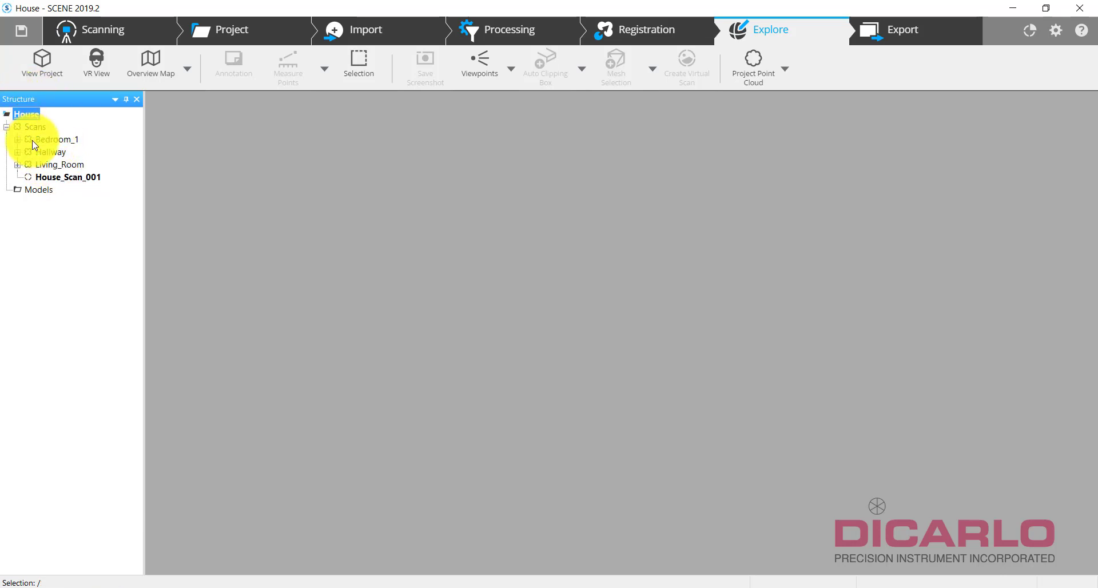
{"action": "left_click", "coordinate": [17, 140]}
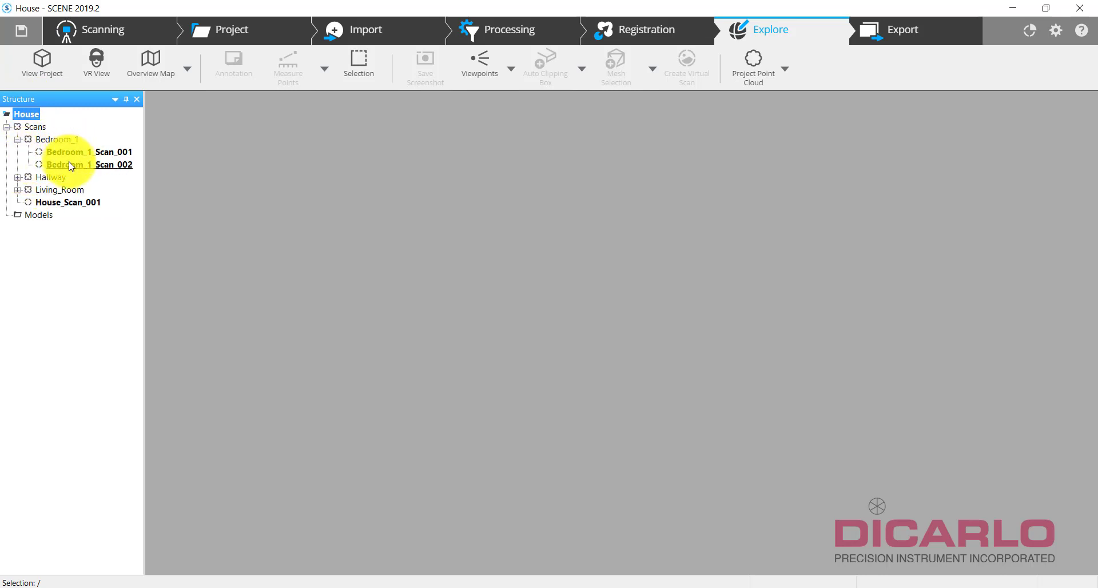
{"action": "left_click", "coordinate": [17, 139]}
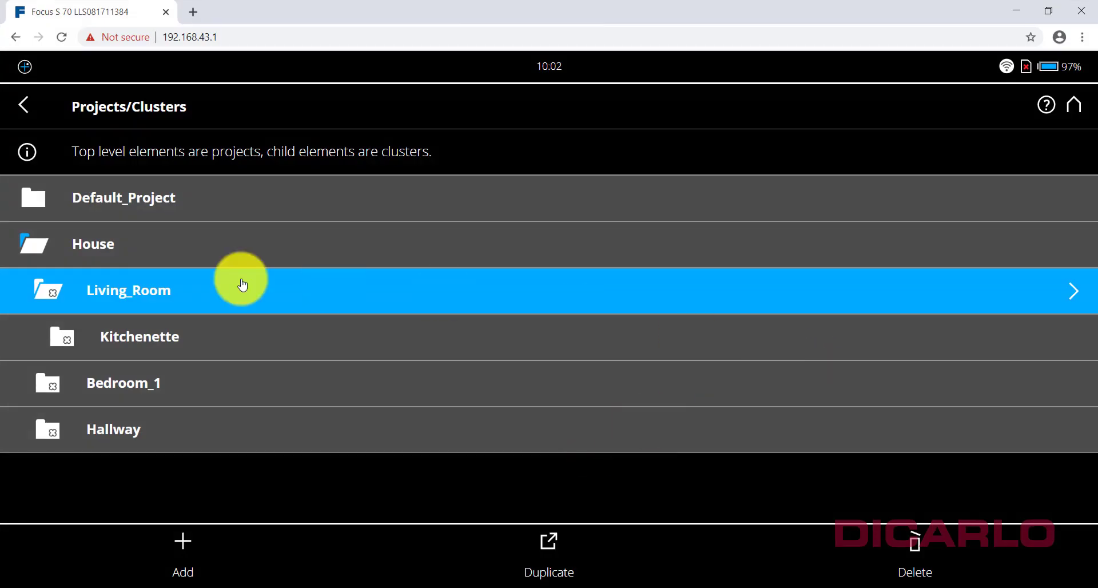
{"action": "mouse_move", "coordinate": [21, 83]}
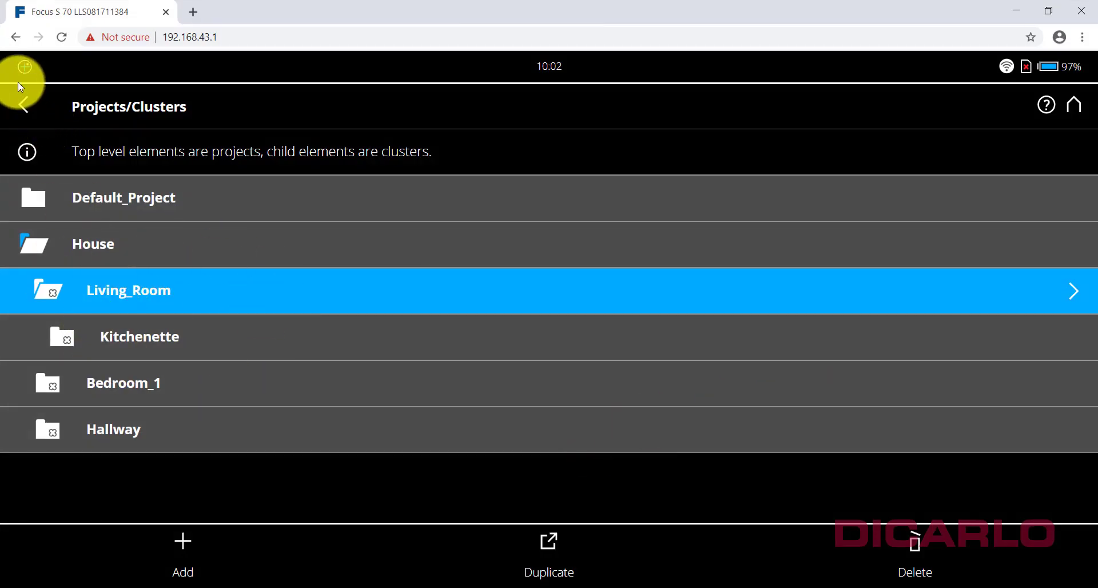
{"action": "left_click", "coordinate": [23, 107]}
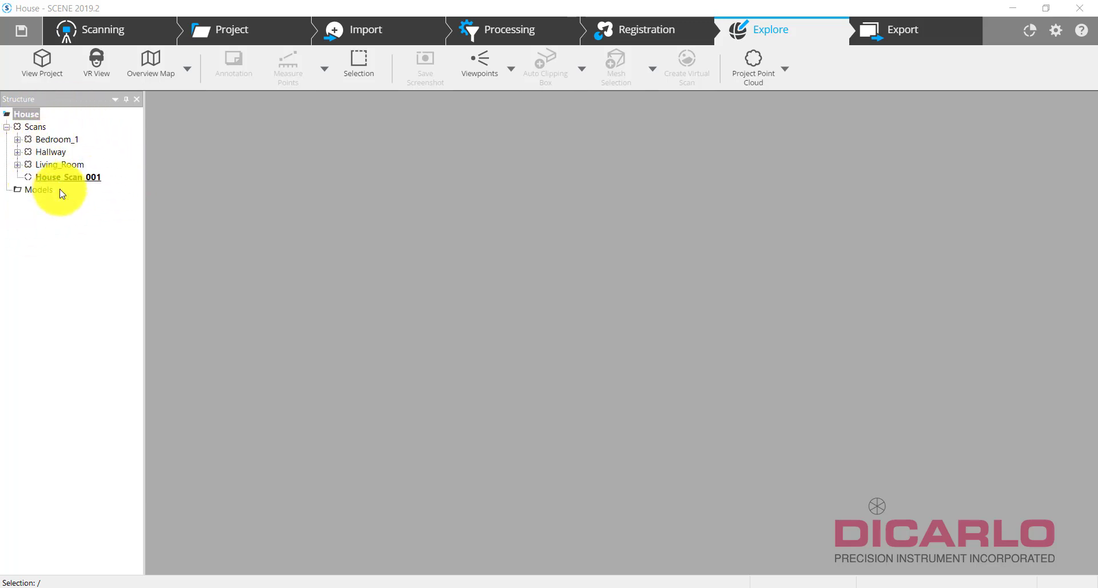
Step: Close House and create a new empty Living_Room project under C:\FARO Training
{"action": "left_click", "coordinate": [231, 29]}
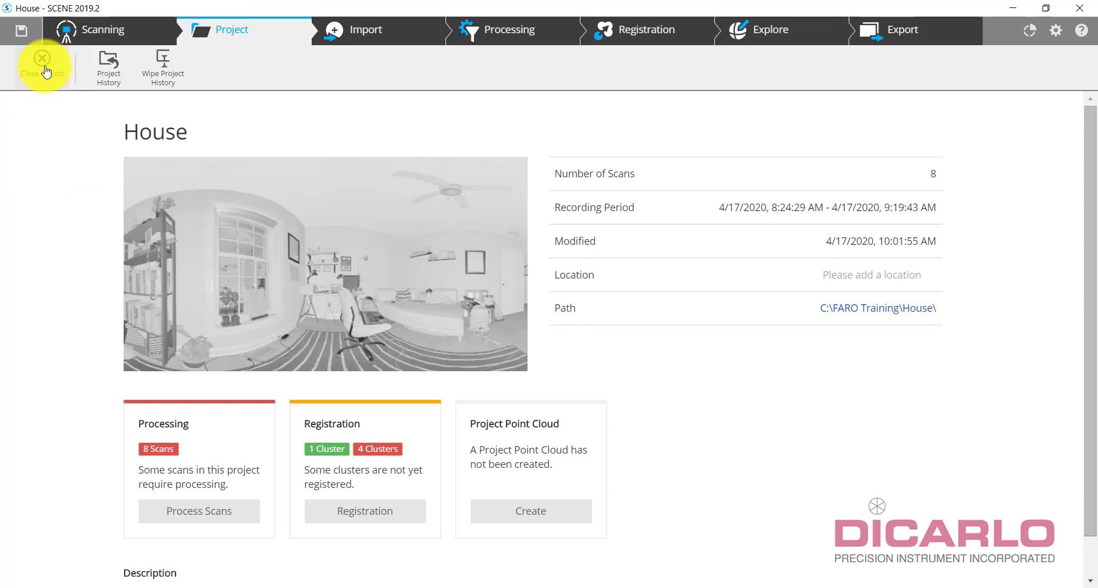
{"action": "left_click", "coordinate": [42, 63]}
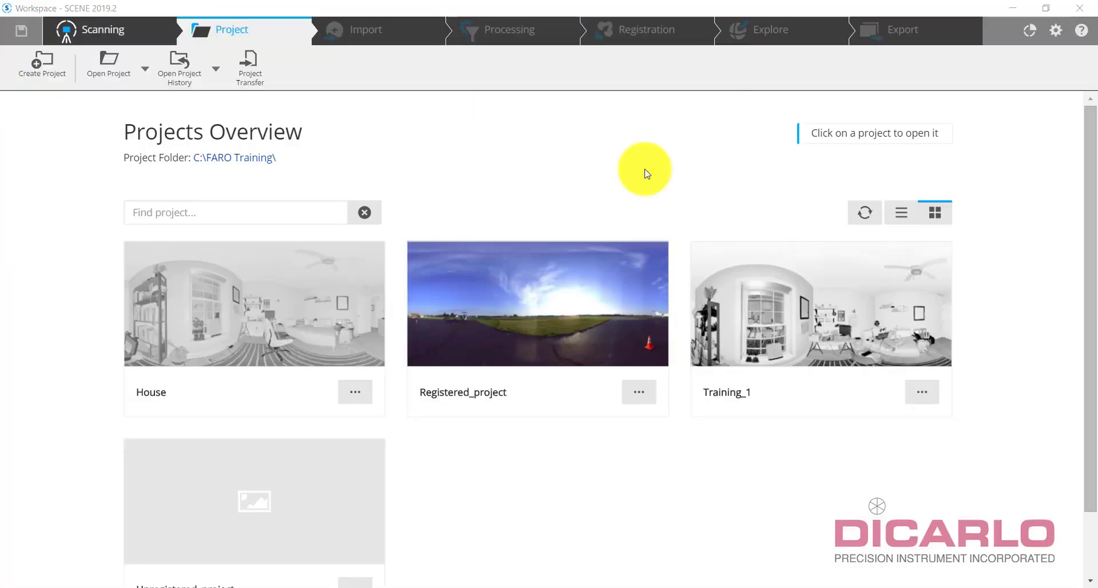
{"action": "left_click", "coordinate": [41, 66]}
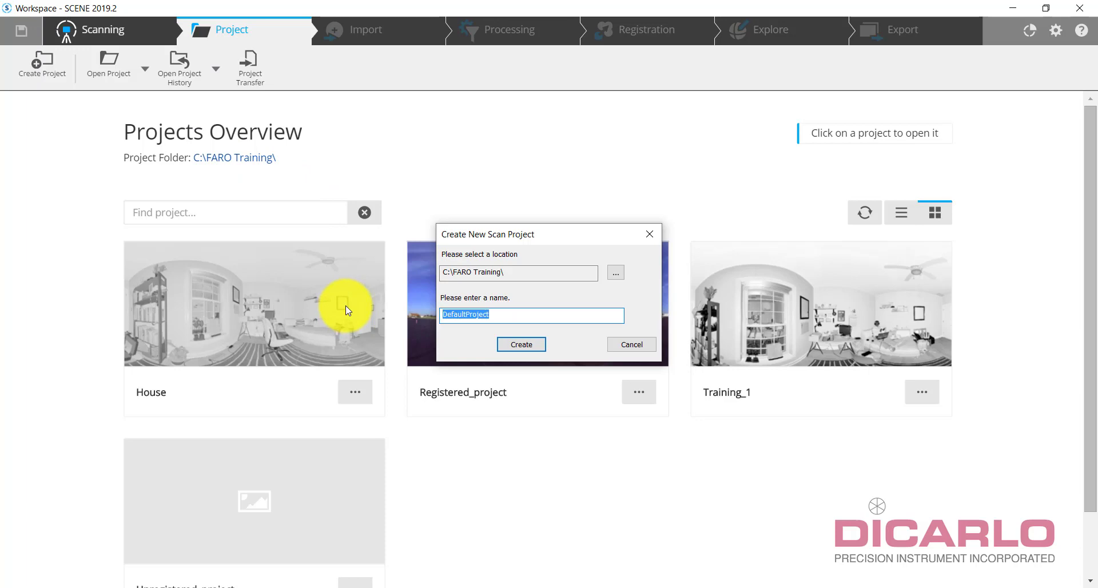
{"action": "type", "text": "Living_Room"}
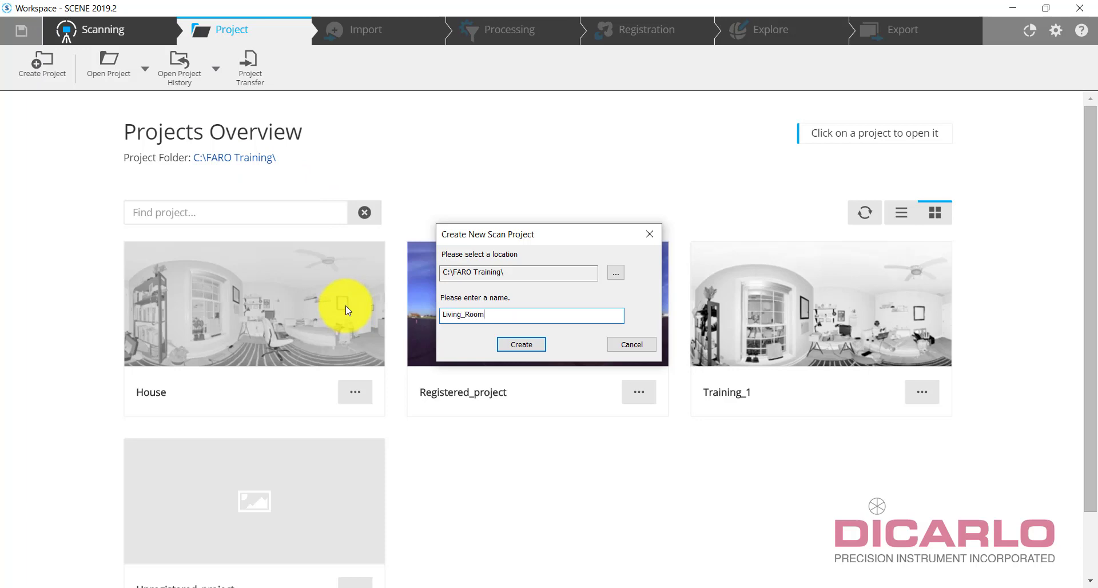
{"action": "left_click", "coordinate": [521, 343]}
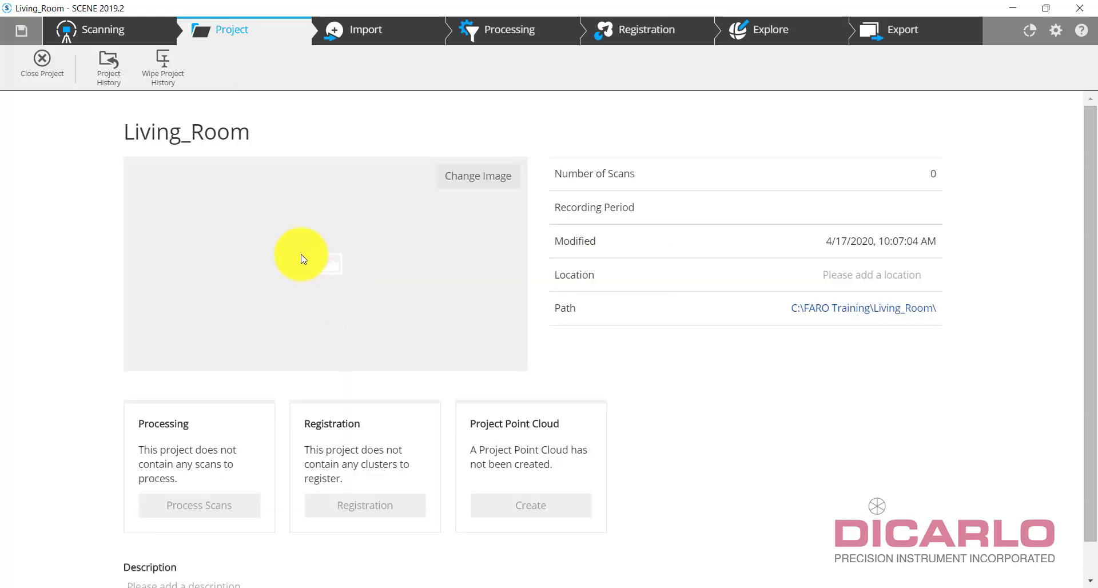
{"action": "left_click", "coordinate": [365, 30]}
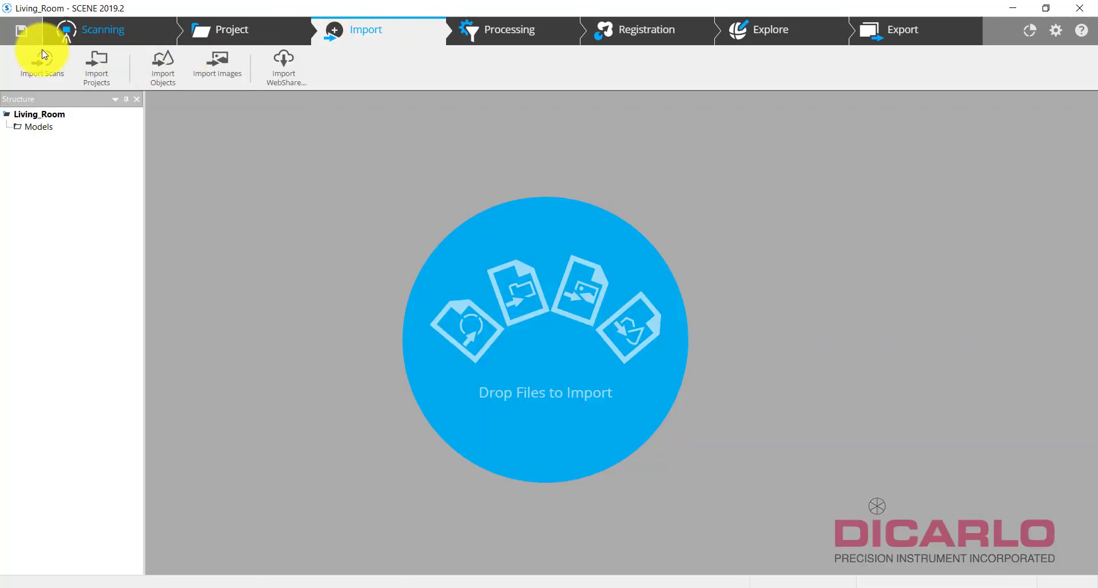
Step: Import Living_Room_Scan_001 and _002 from SDHC (E:)\Scans, dismissing Import Results
{"action": "left_click", "coordinate": [41, 66]}
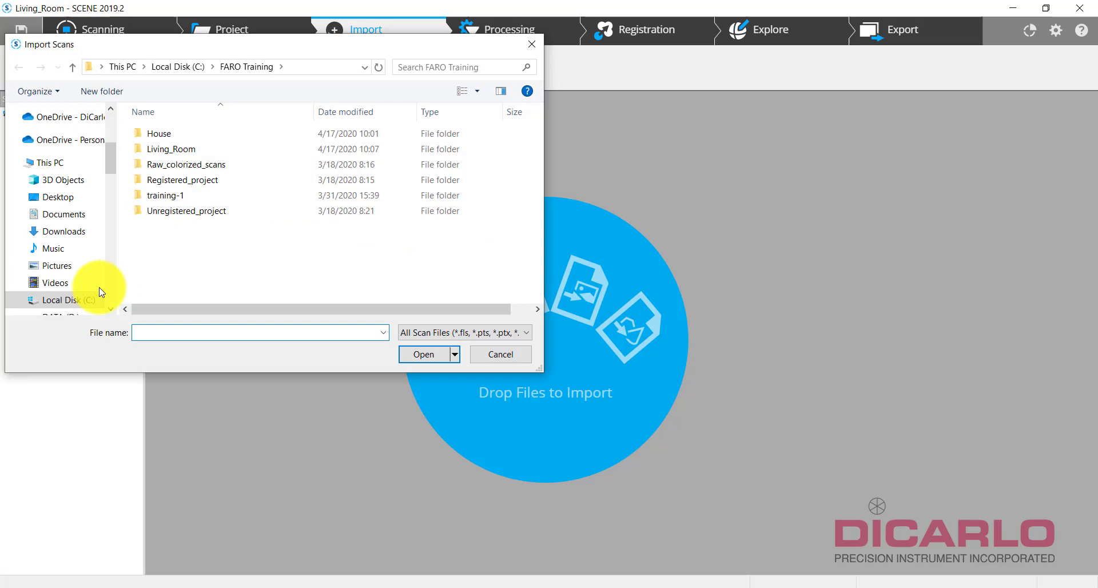
{"action": "scroll", "scroll_direction": "down", "scroll_amount": 3}
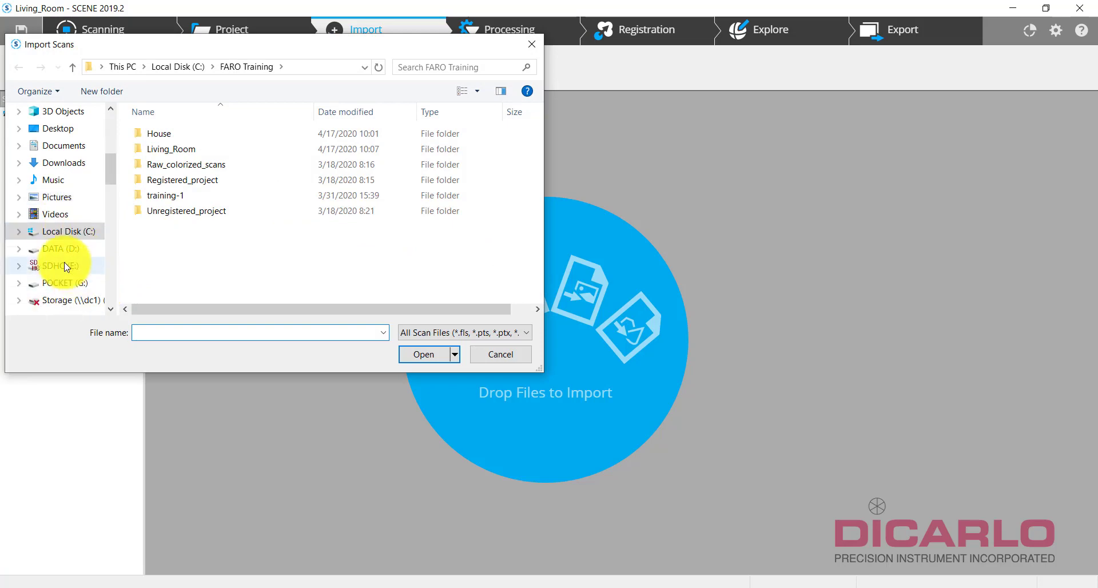
{"action": "left_click", "coordinate": [61, 265]}
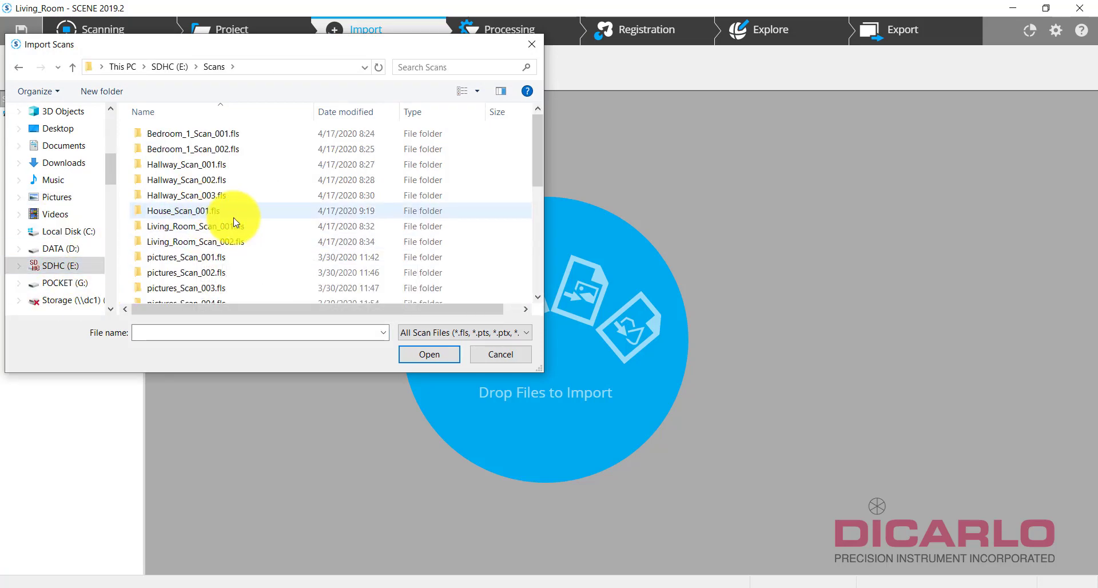
{"action": "left_click", "coordinate": [198, 226]}
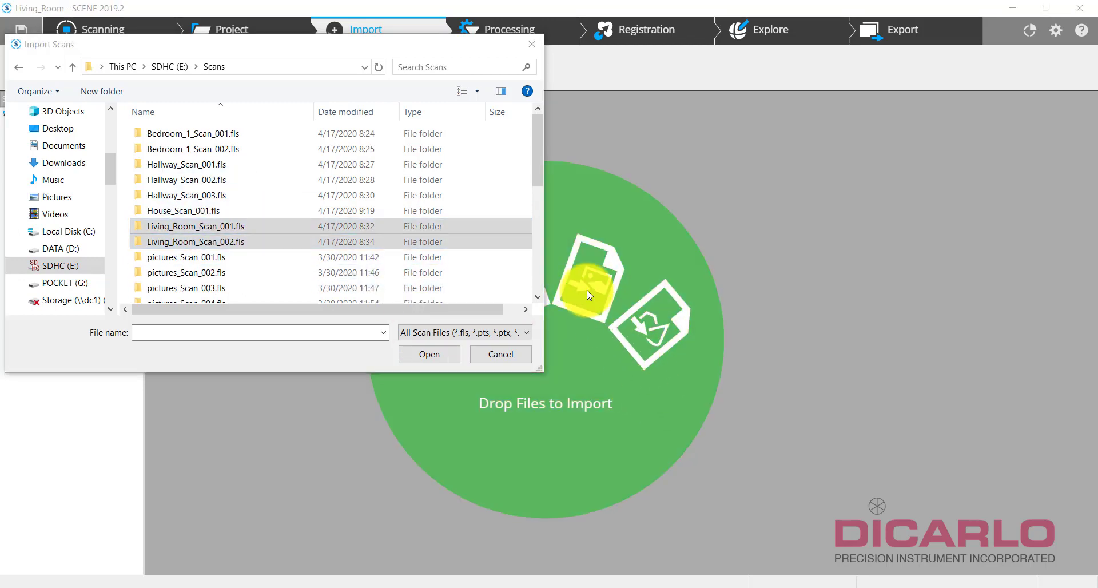
{"action": "left_click", "coordinate": [428, 354]}
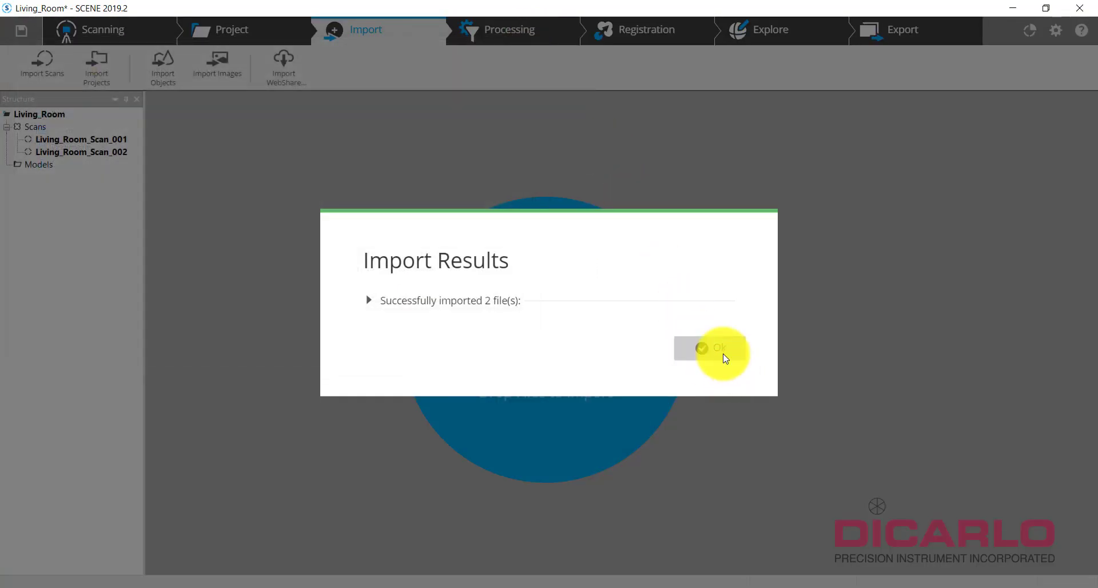
{"action": "left_click", "coordinate": [719, 349]}
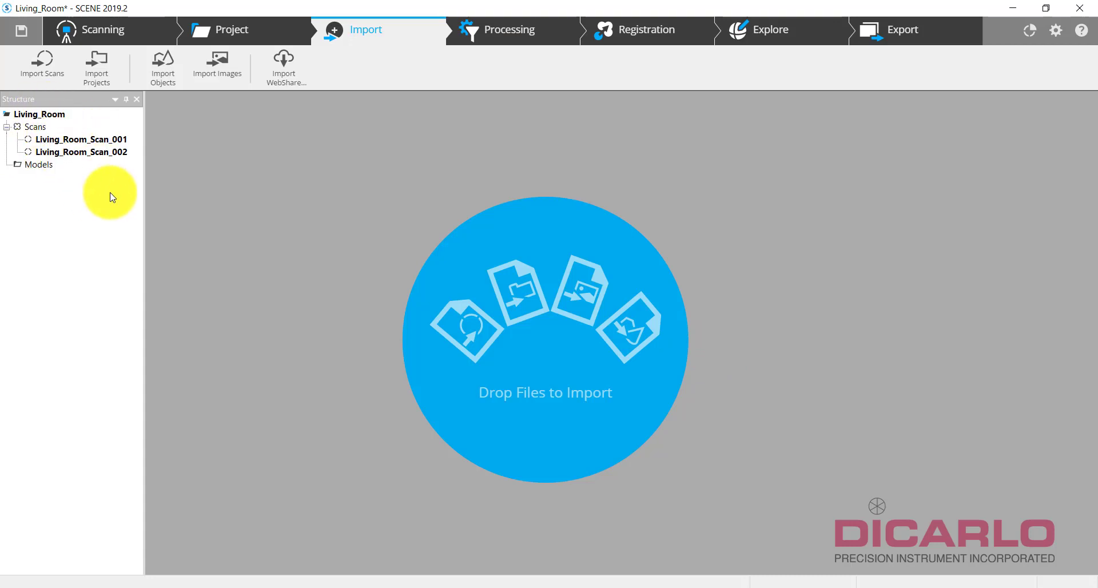
{"action": "mouse_move", "coordinate": [140, 214]}
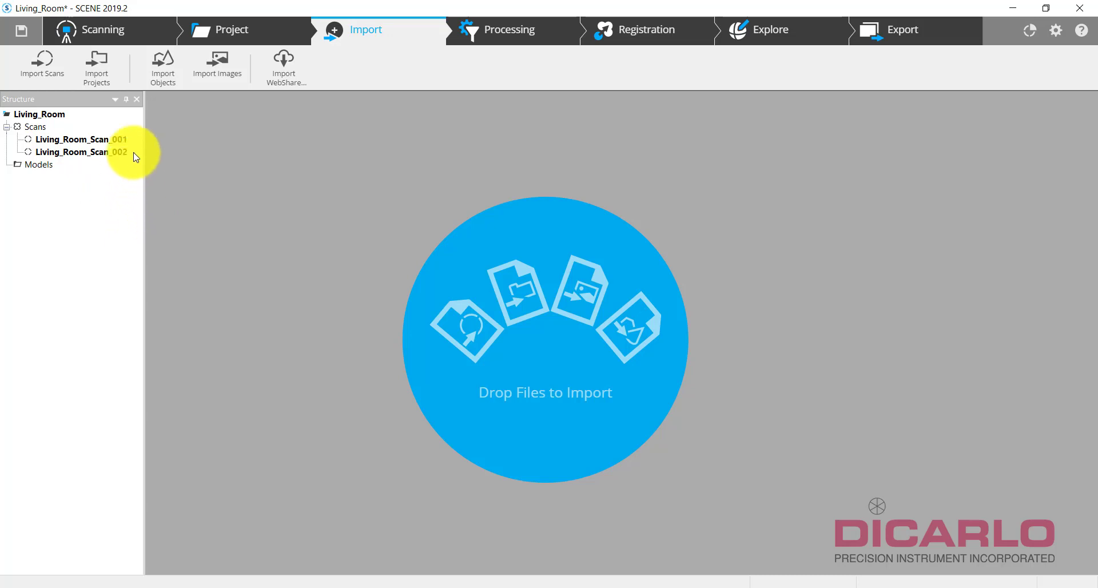
{"action": "mouse_move", "coordinate": [693, 13]}
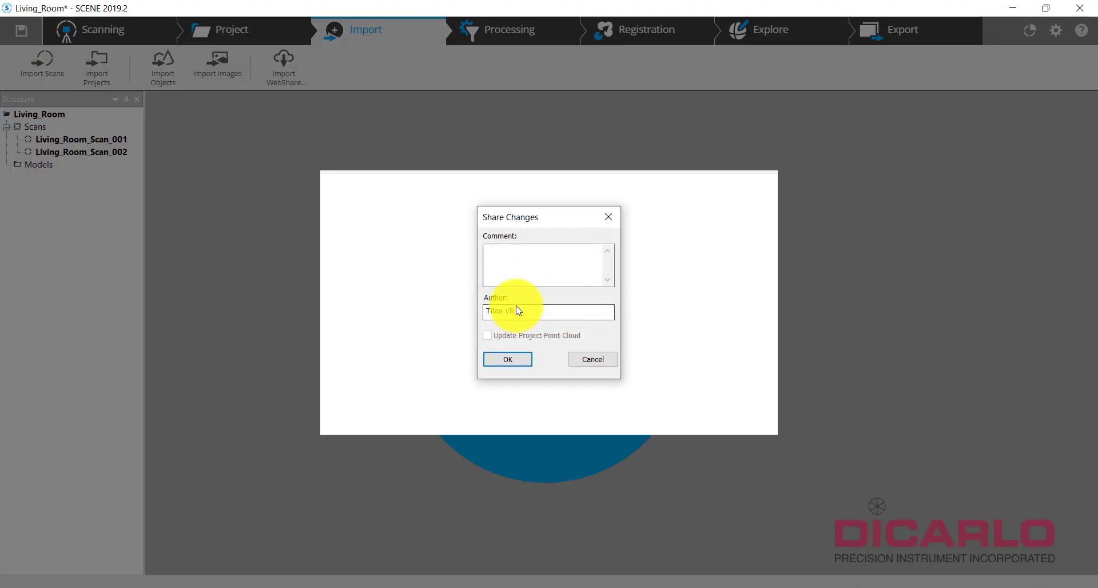
Step: Save Living_Room as revision 1 with an import comment and return to Projects Overview
{"action": "type", "text": "imported scans"}
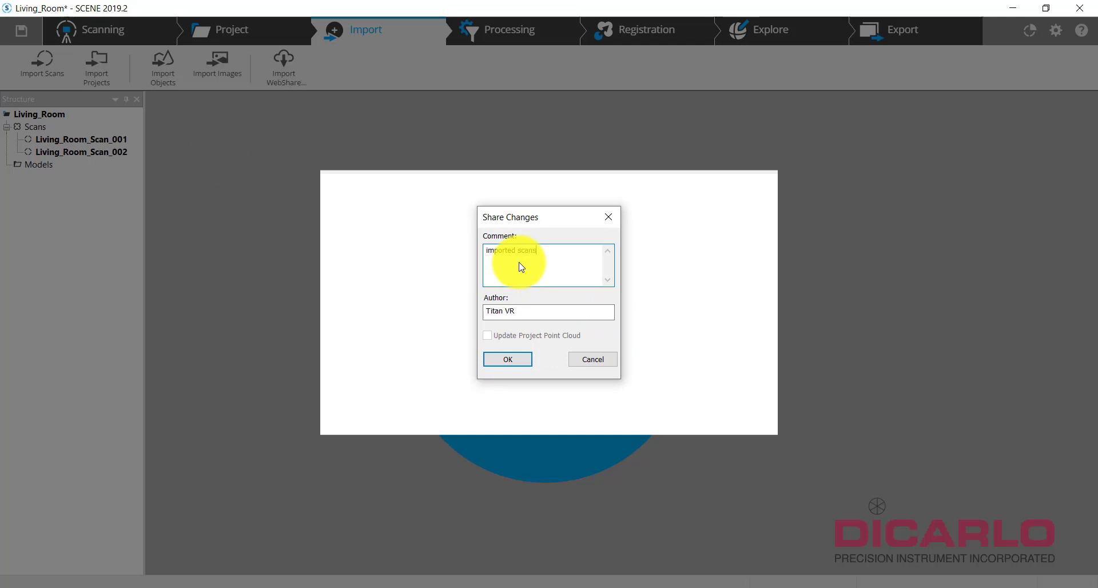
{"action": "left_click", "coordinate": [506, 358]}
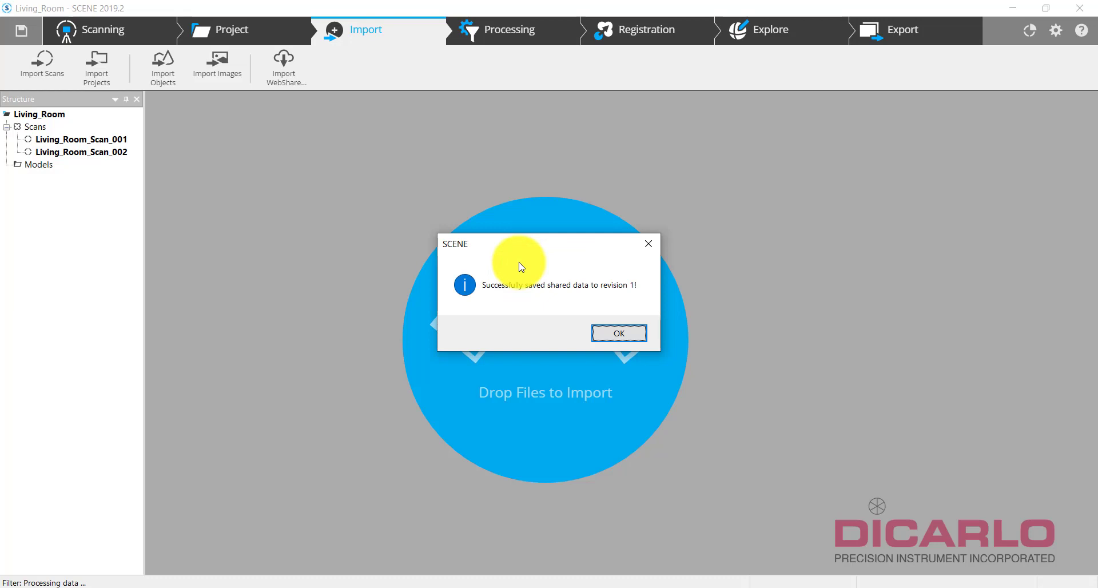
{"action": "mouse_move", "coordinate": [607, 282]}
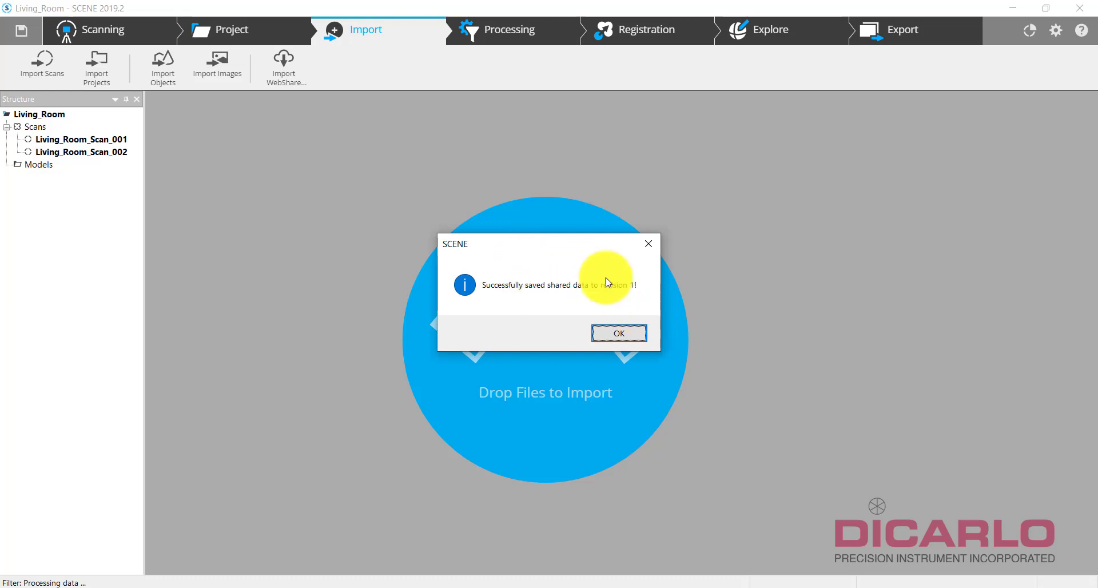
{"action": "left_click", "coordinate": [618, 332]}
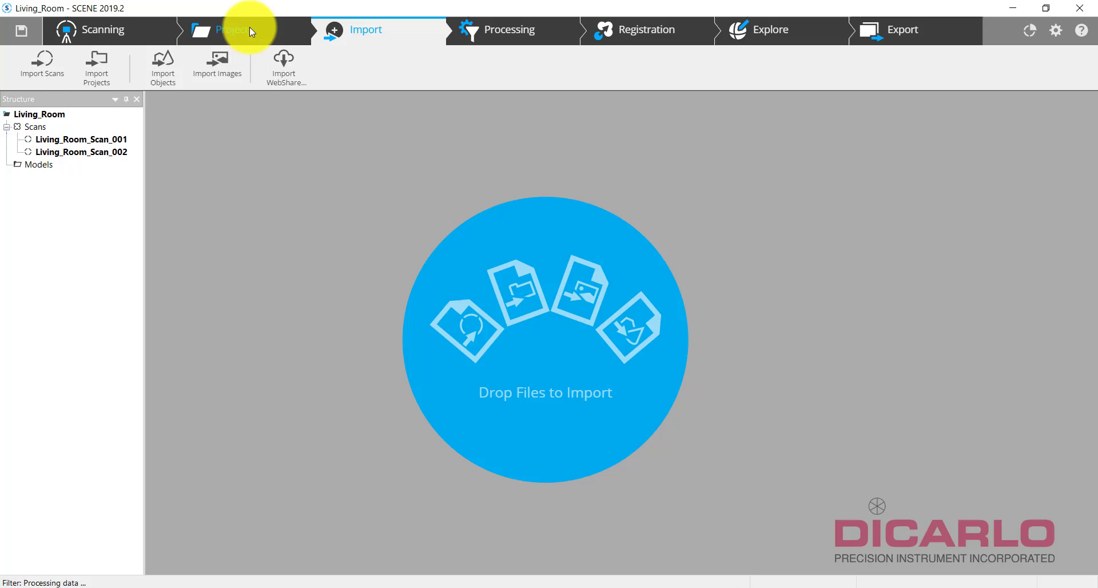
{"action": "left_click", "coordinate": [231, 30]}
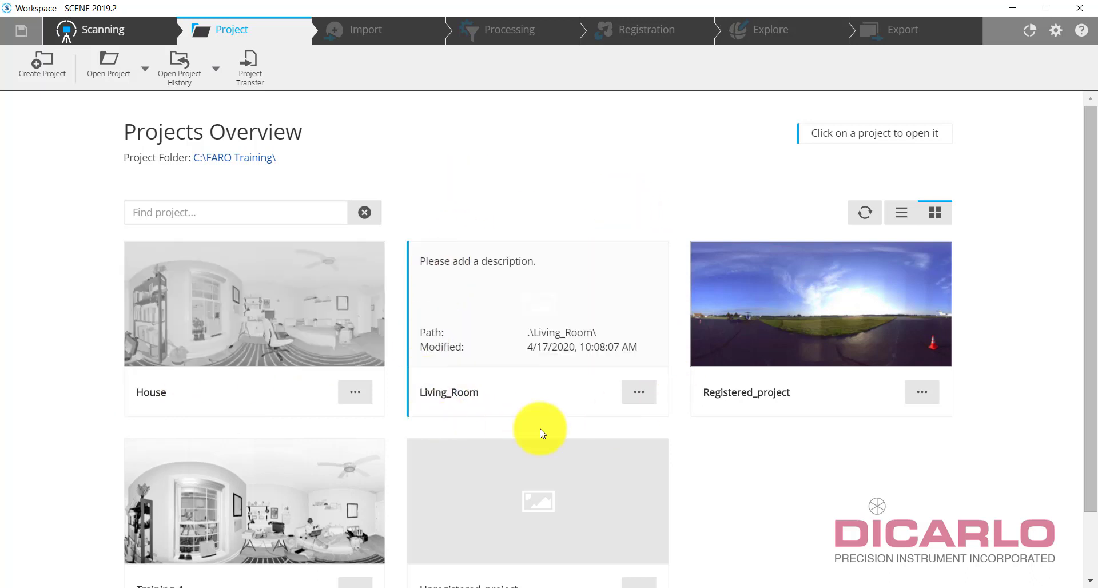
{"action": "mouse_move", "coordinate": [539, 287]}
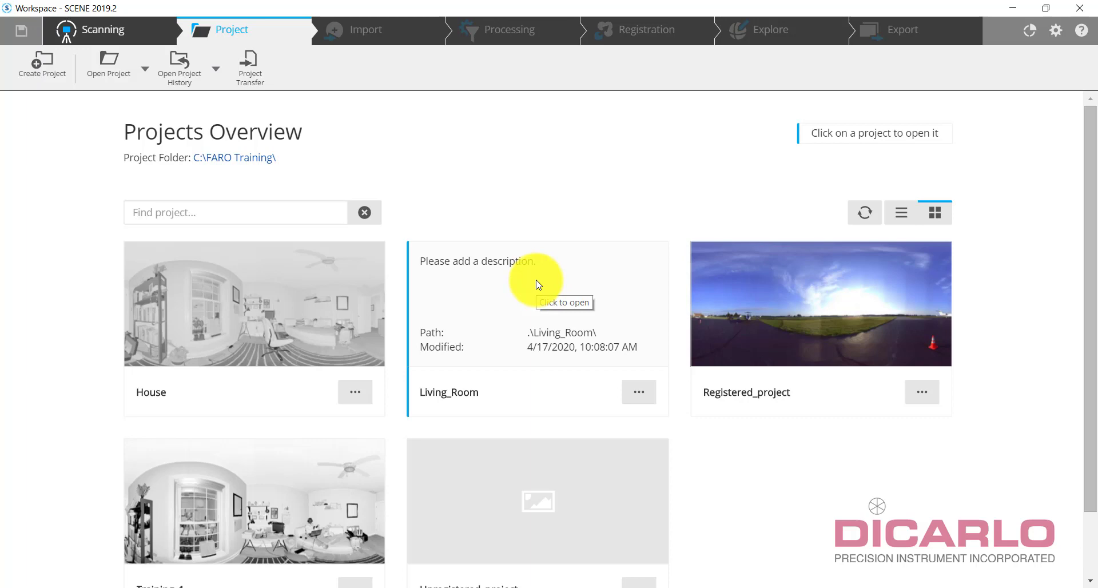
{"action": "mouse_move", "coordinate": [567, 329]}
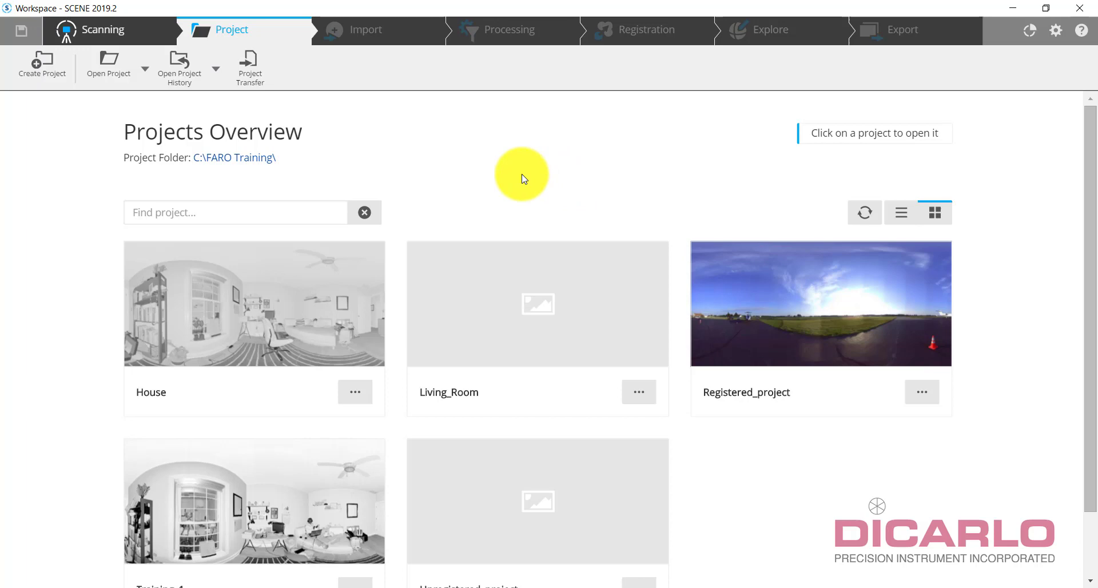
{"action": "mouse_move", "coordinate": [523, 176]}
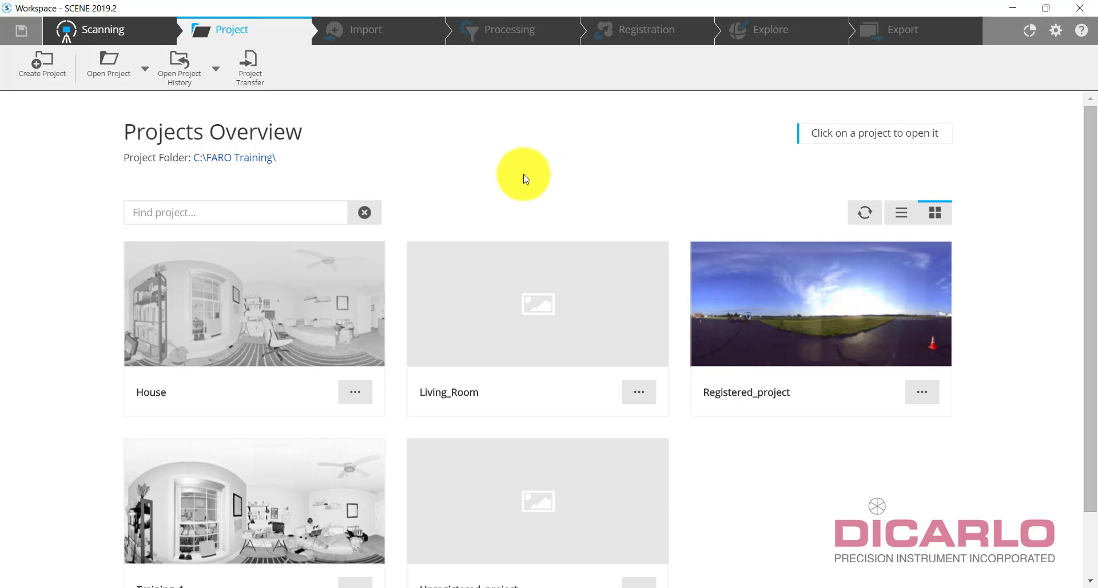